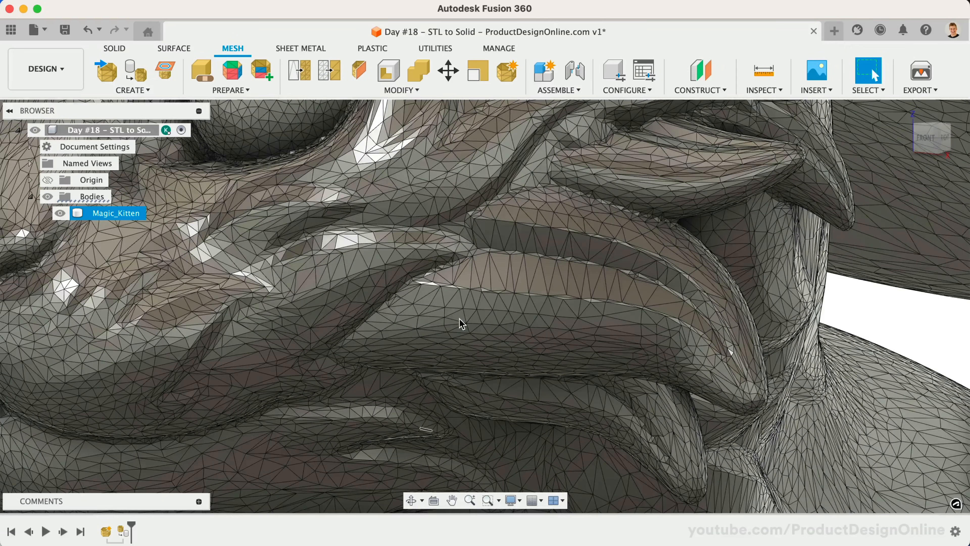
Step: Insert the Two-Column_Circles_v2 stencil STL as a mesh from the computer
{"action": "left_click", "coordinate": [132, 76]}
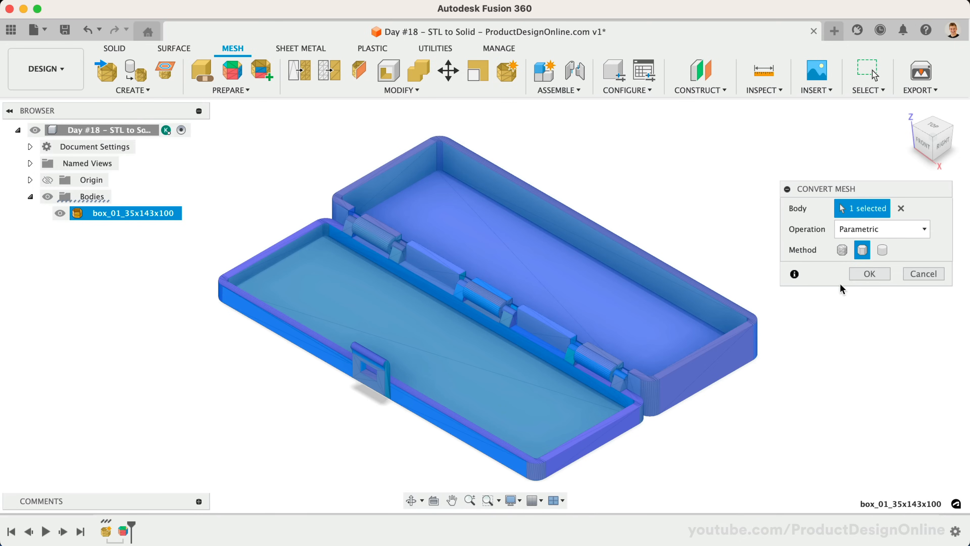
{"action": "left_click", "coordinate": [868, 274]}
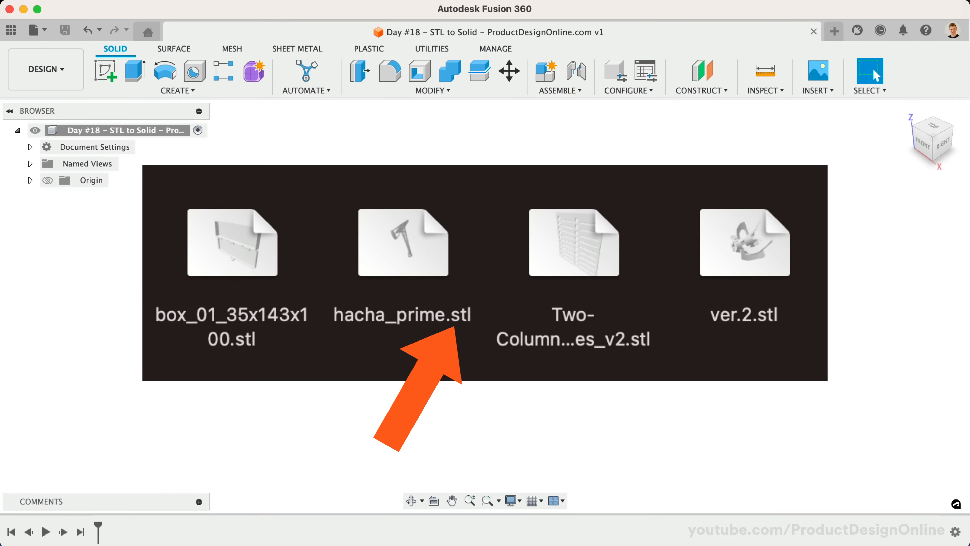
{"action": "double_click", "coordinate": [572, 242]}
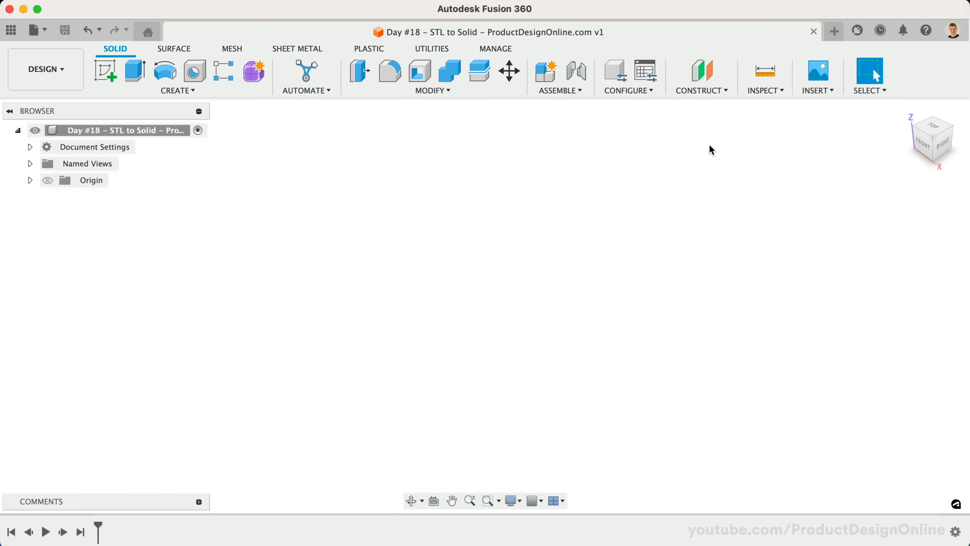
{"action": "left_click", "coordinate": [817, 90]}
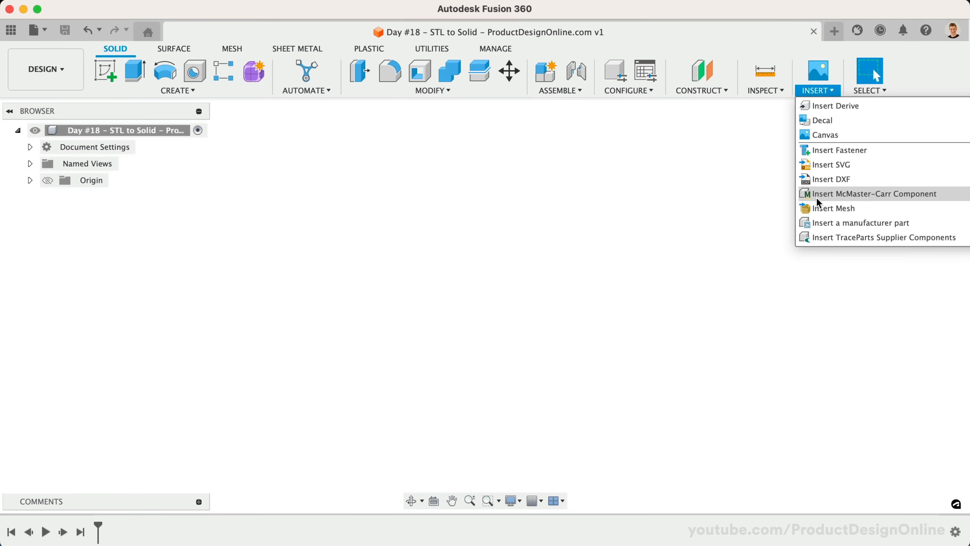
{"action": "left_click", "coordinate": [833, 207]}
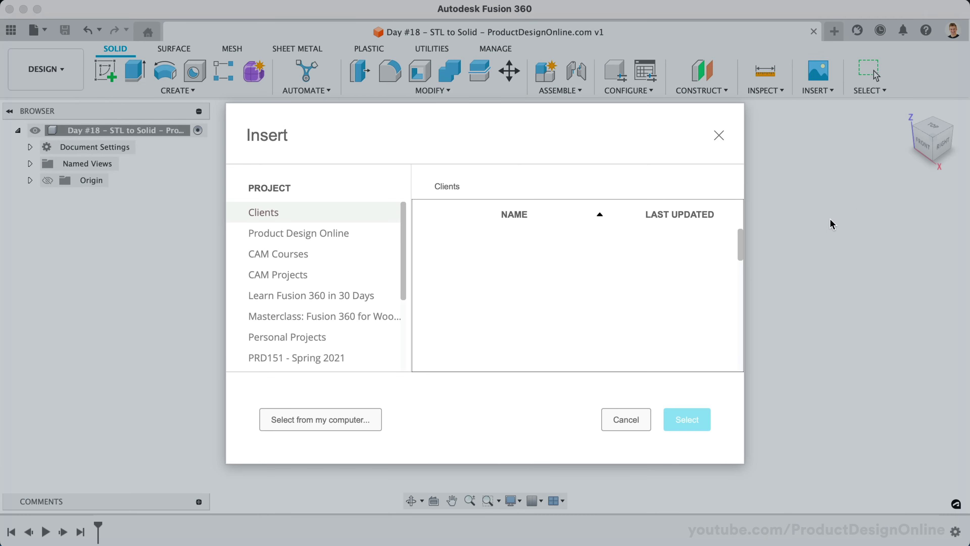
{"action": "left_click", "coordinate": [320, 419]}
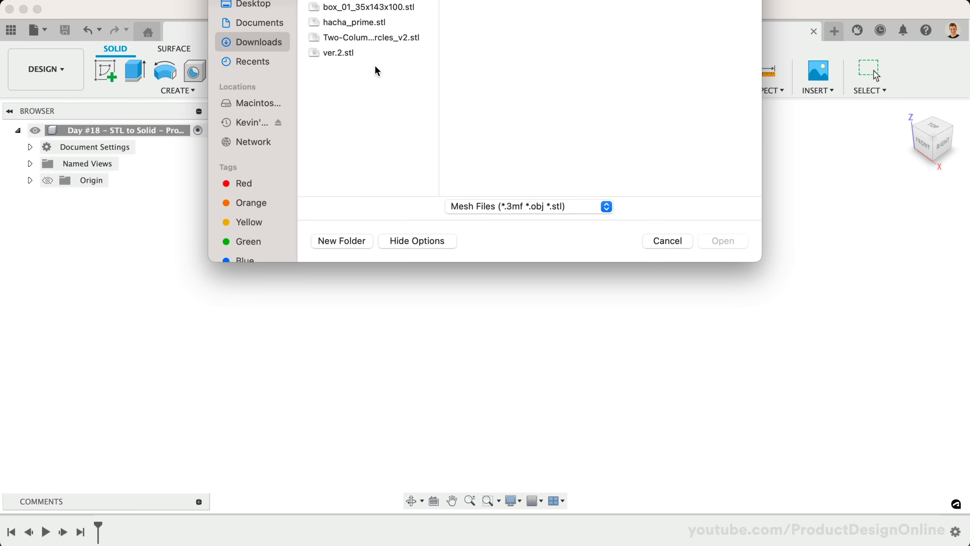
{"action": "left_click", "coordinate": [368, 193]}
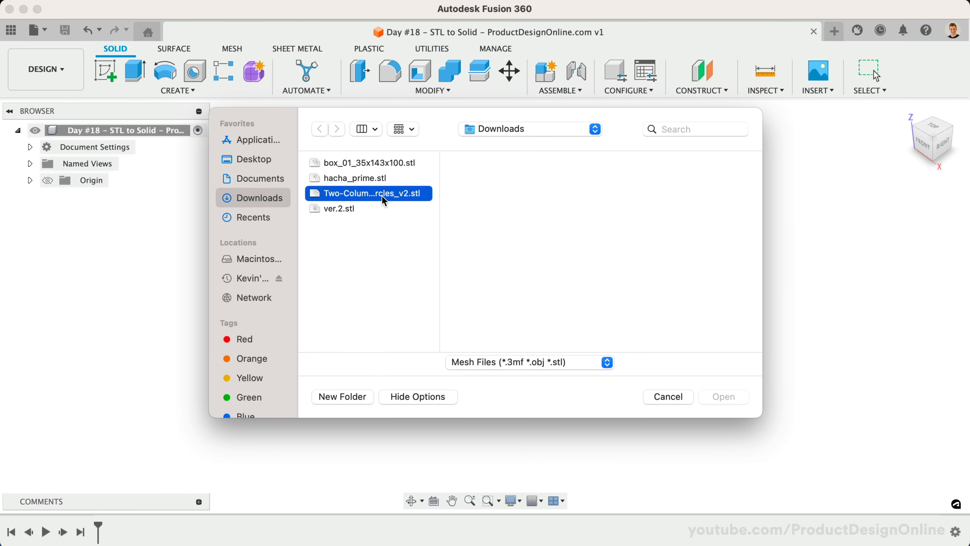
{"action": "left_click", "coordinate": [722, 396]}
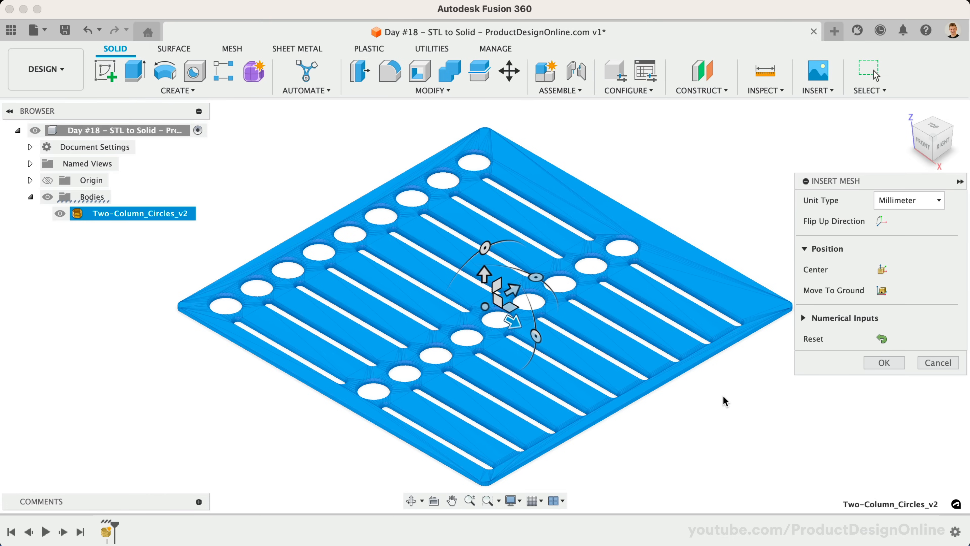
{"action": "mouse_move", "coordinate": [908, 200]}
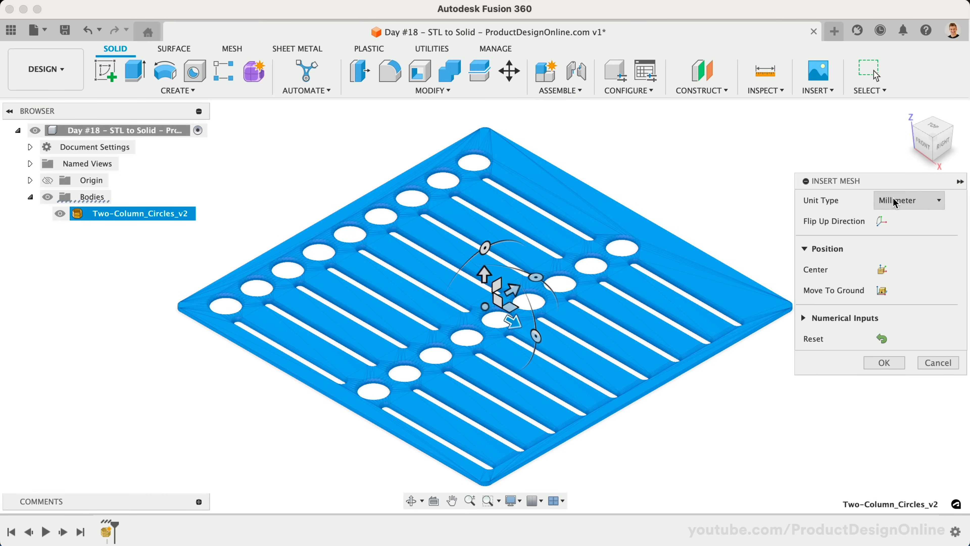
Step: Keep Millimeter as the import unit type for the stencil mesh
{"action": "left_click", "coordinate": [908, 200]}
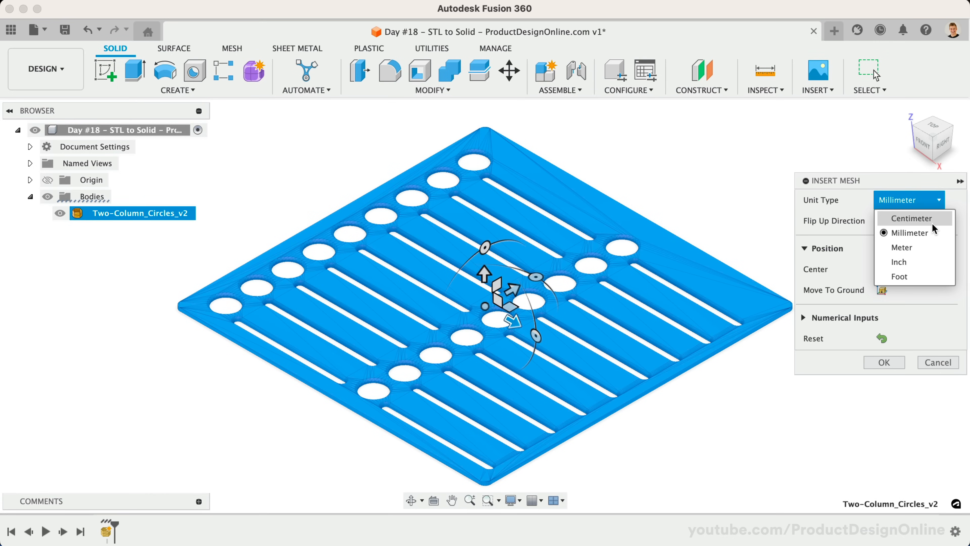
{"action": "mouse_move", "coordinate": [909, 231]}
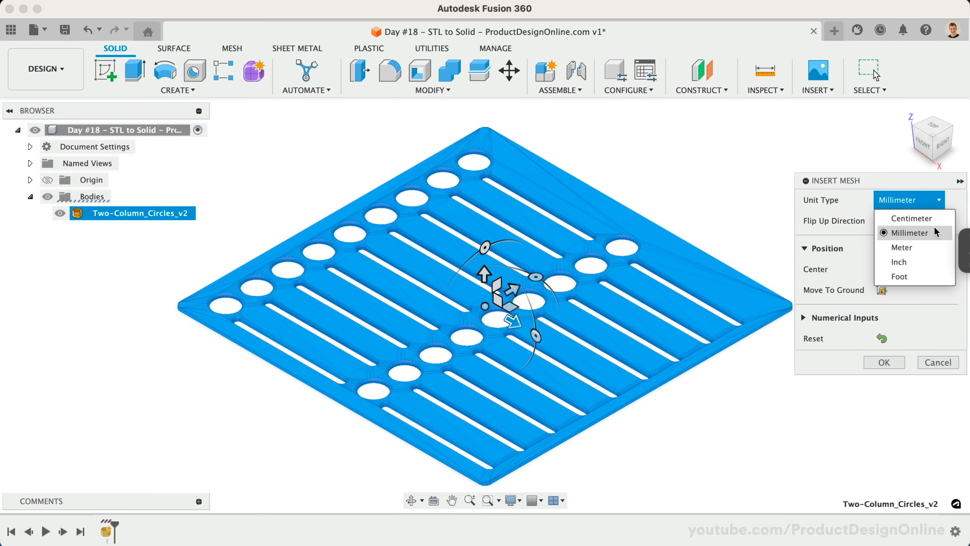
{"action": "left_click", "coordinate": [906, 232]}
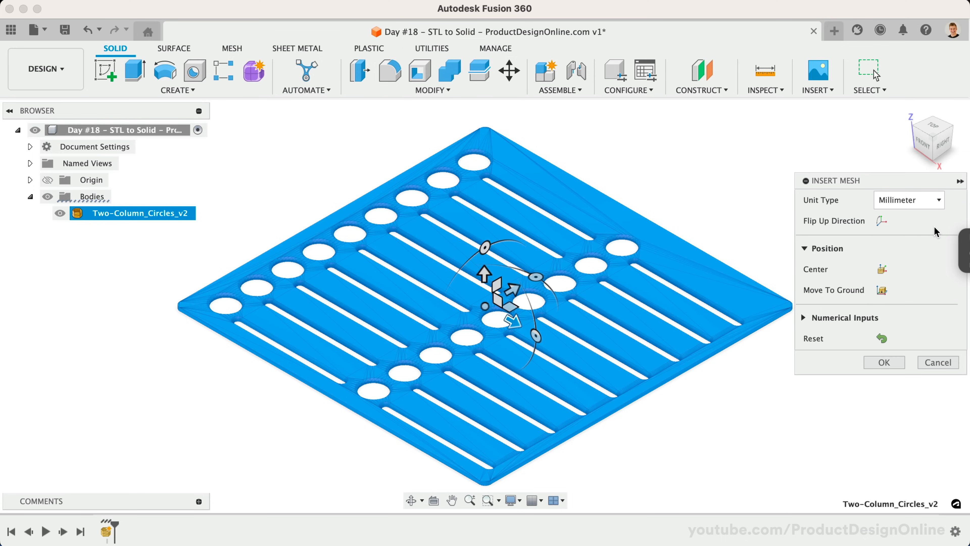
{"action": "mouse_move", "coordinate": [934, 232]}
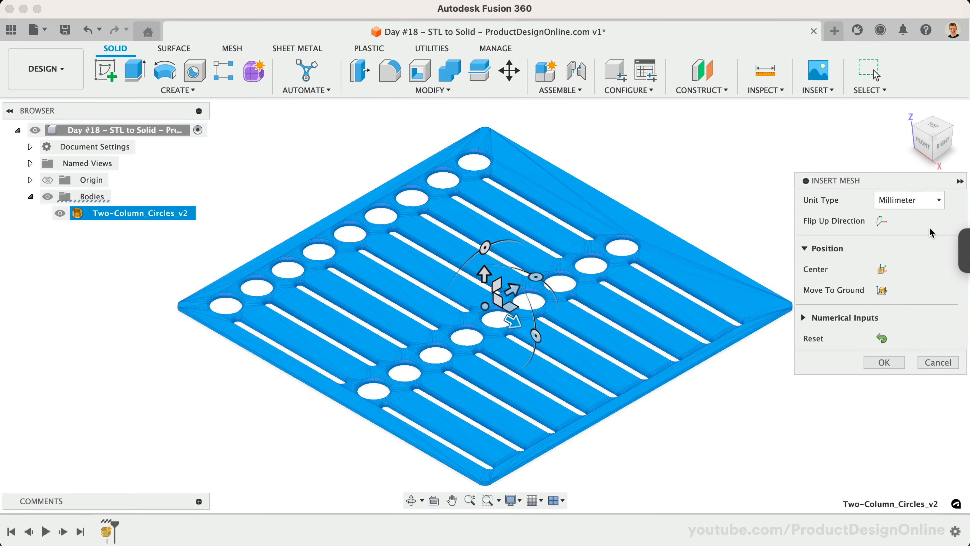
{"action": "mouse_move", "coordinate": [897, 219]}
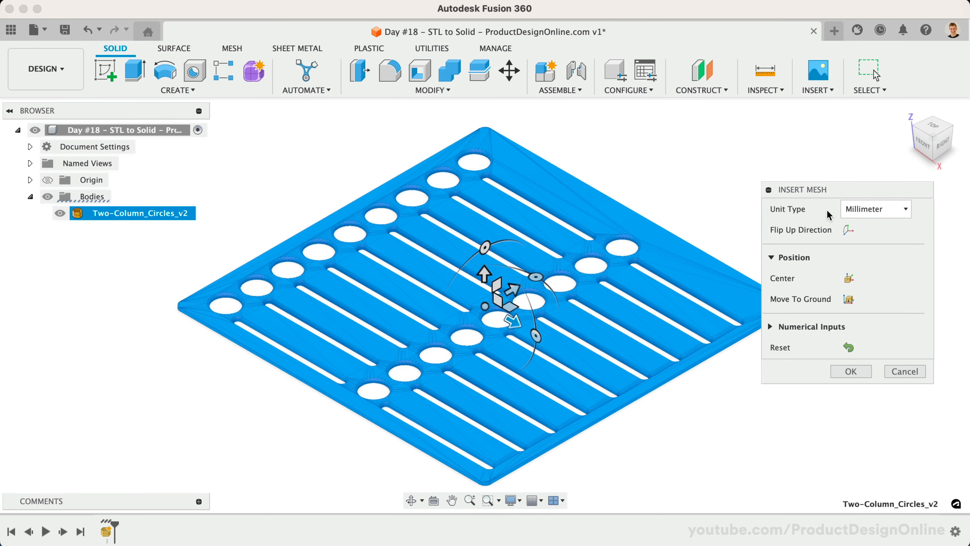
{"action": "mouse_move", "coordinate": [801, 246]}
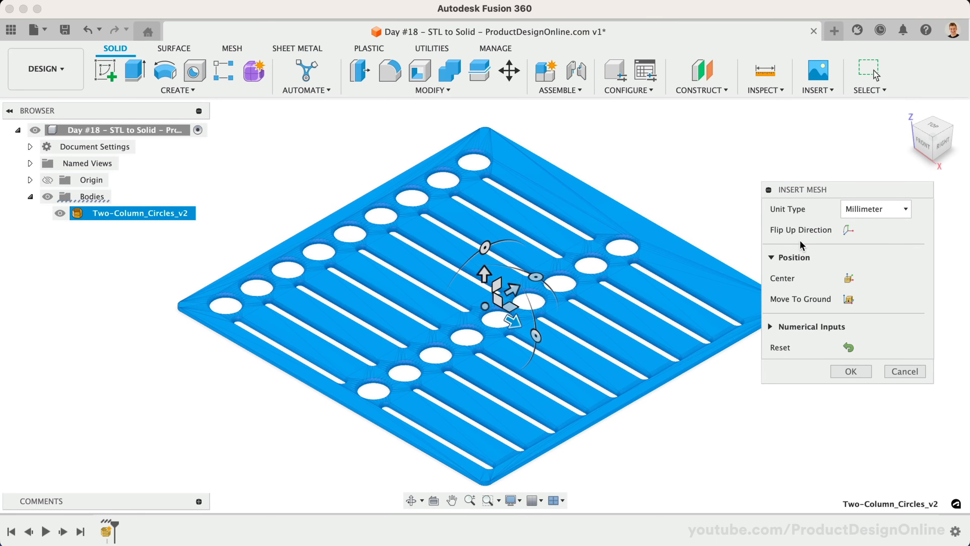
{"action": "mouse_move", "coordinate": [849, 298]}
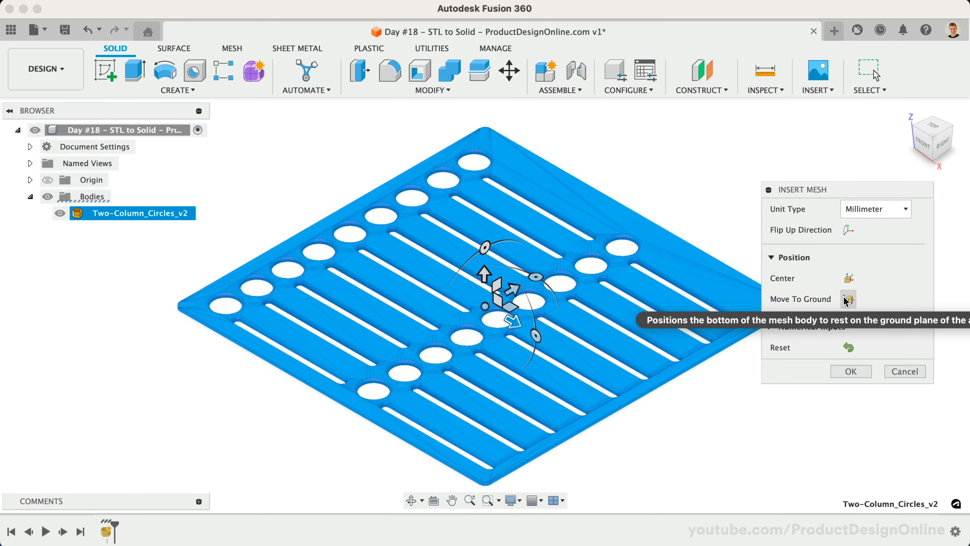
{"action": "mouse_move", "coordinate": [835, 382]}
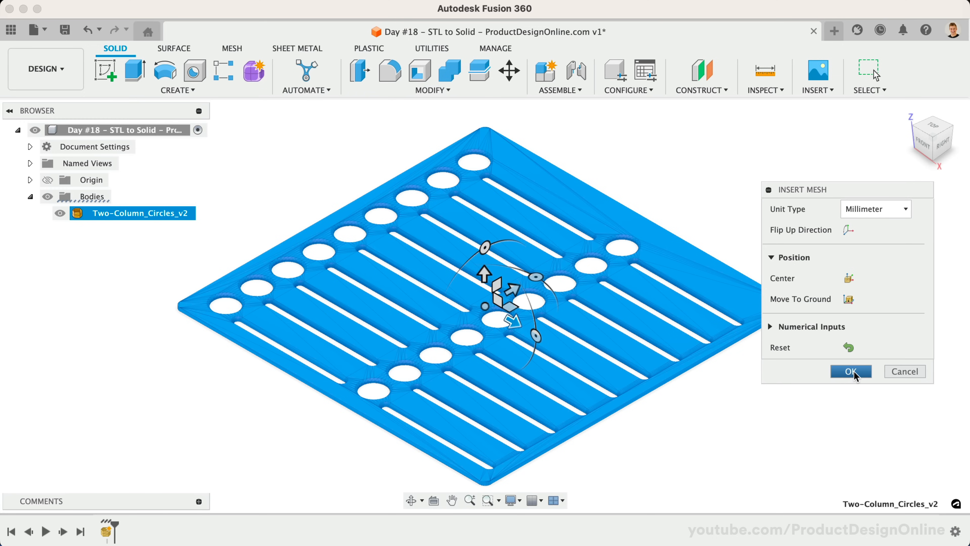
Step: Confirm the mesh placement so Two-Column_Circles_v2 appears under Bodies, then move to the Mesh toolset
{"action": "left_click", "coordinate": [850, 370]}
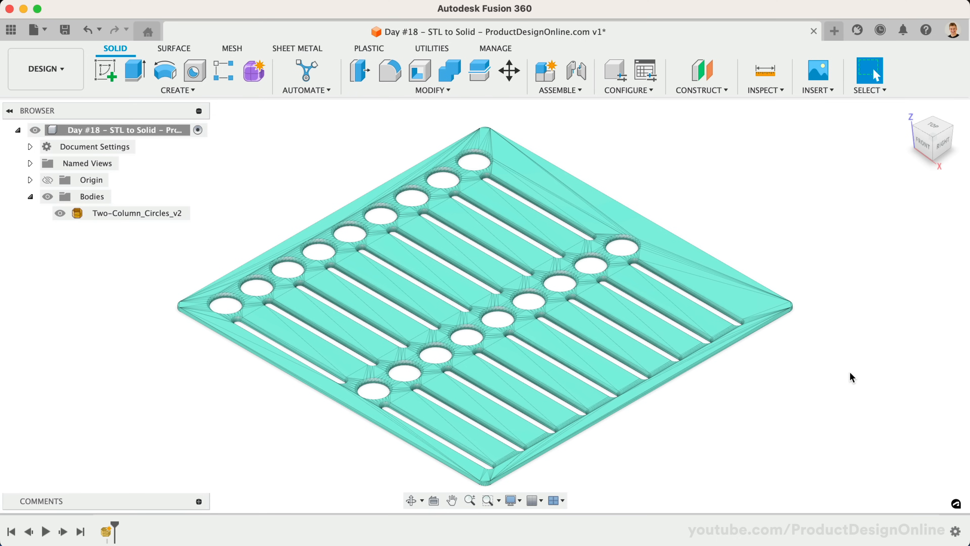
{"action": "mouse_move", "coordinate": [836, 379]}
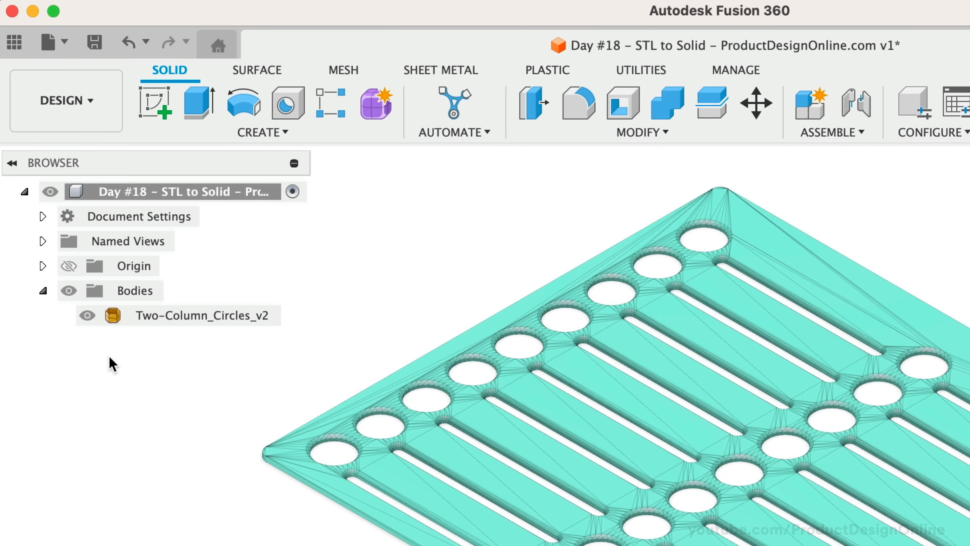
{"action": "mouse_move", "coordinate": [117, 358]}
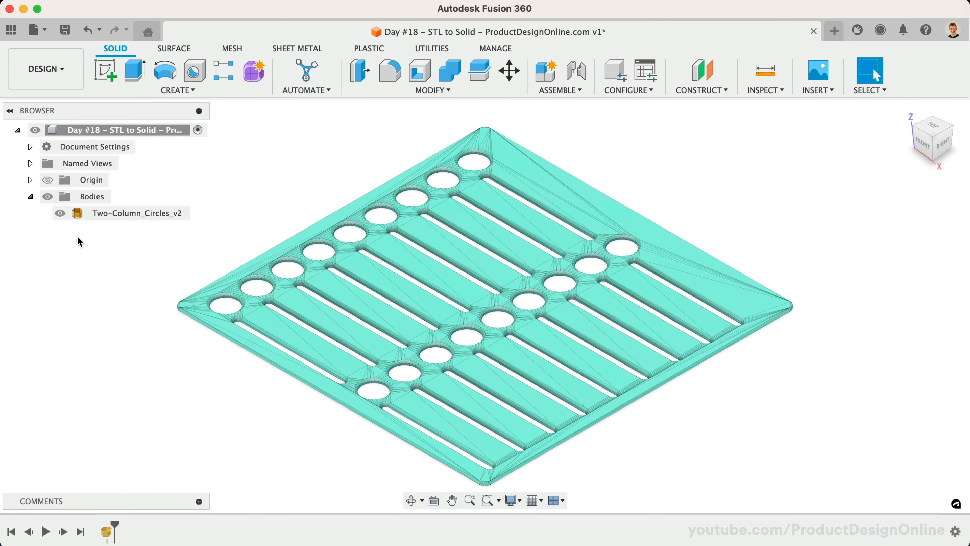
{"action": "left_click", "coordinate": [231, 49]}
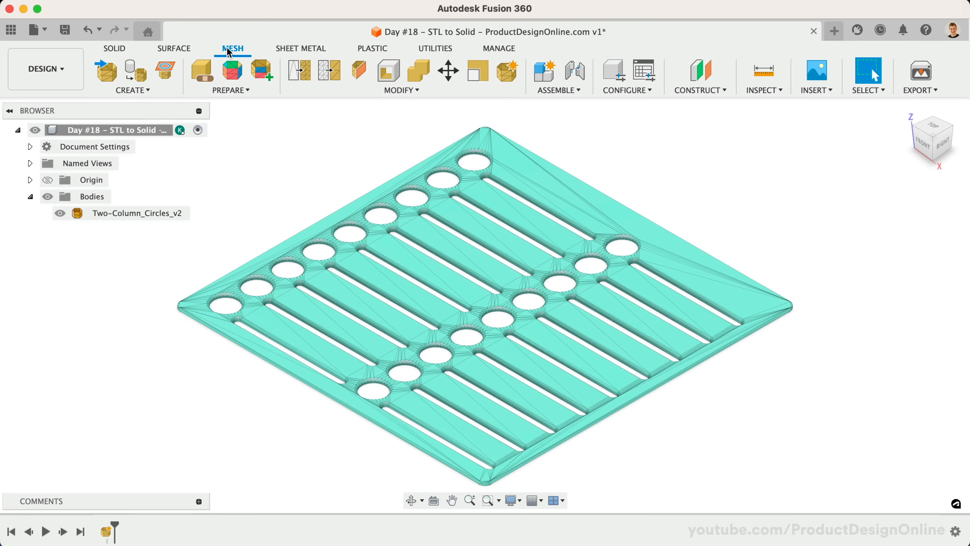
{"action": "left_click", "coordinate": [400, 76]}
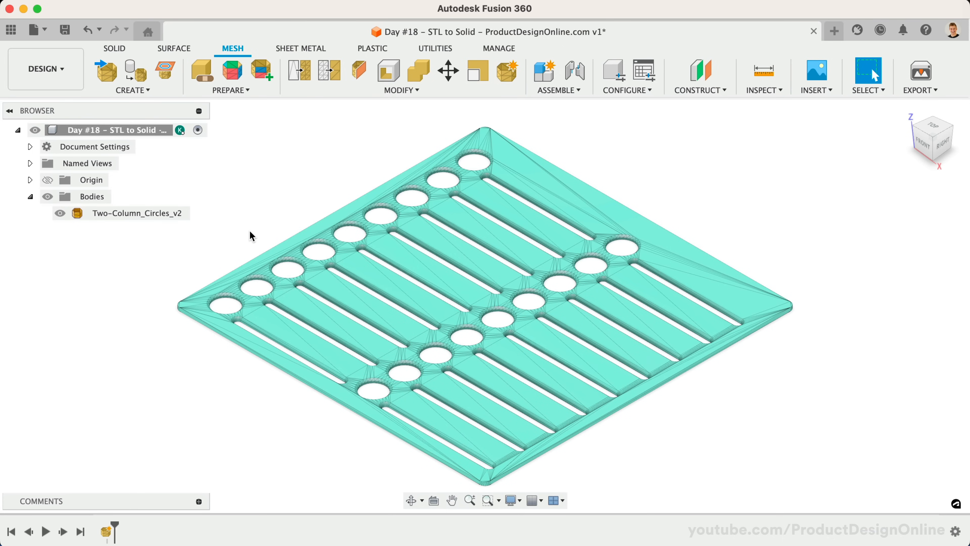
{"action": "mouse_move", "coordinate": [176, 225]}
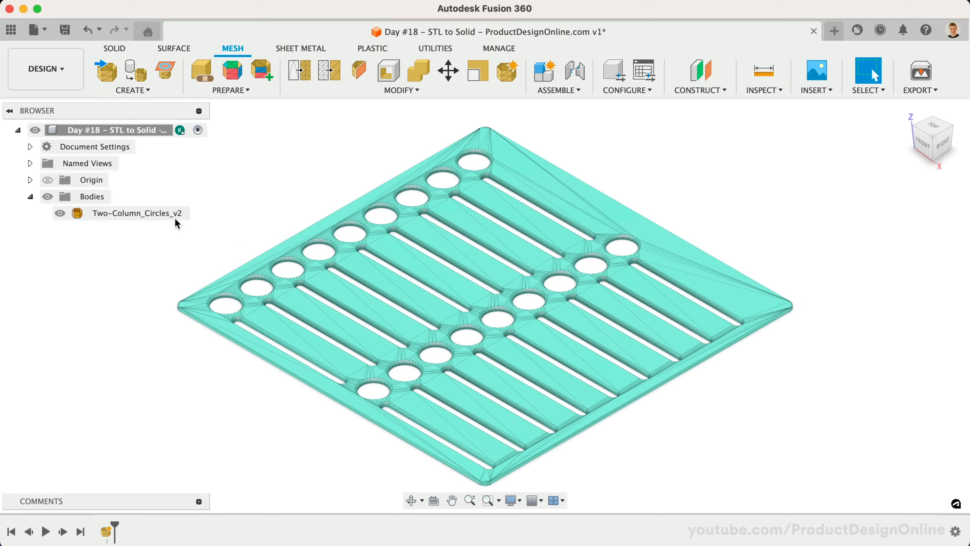
{"action": "mouse_move", "coordinate": [207, 194]}
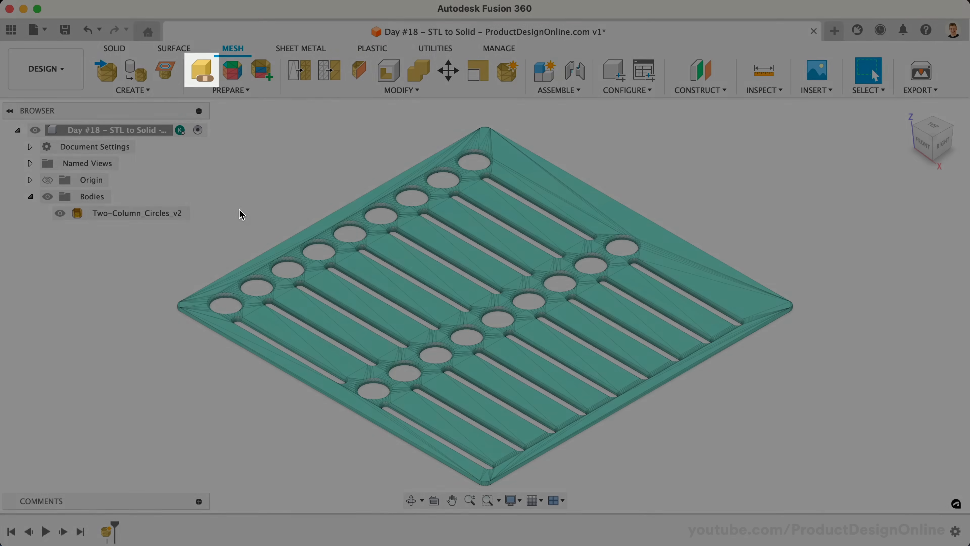
Step: Start Convert Mesh on the stencil, compare Base Feature, then keep Parametric with the Faceted method
{"action": "left_click", "coordinate": [400, 76]}
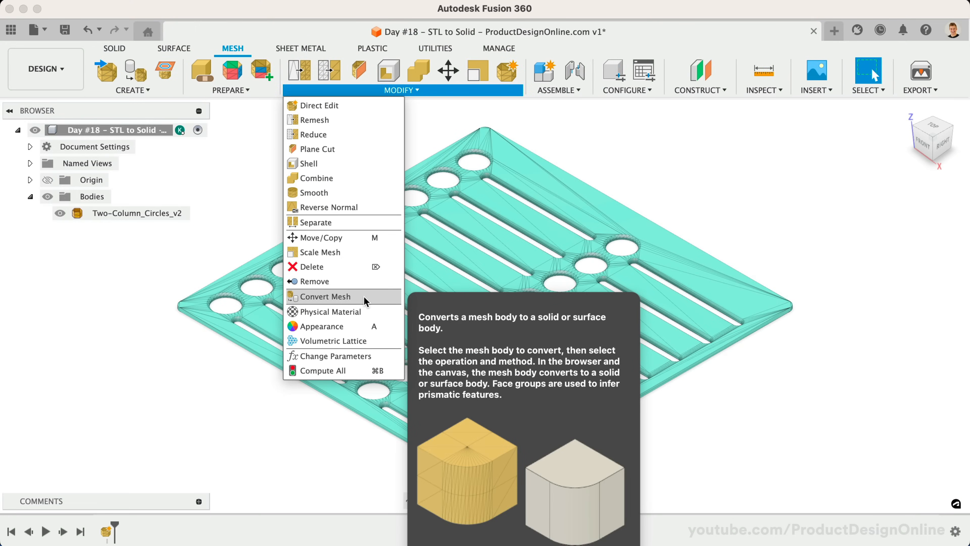
{"action": "left_click", "coordinate": [324, 295]}
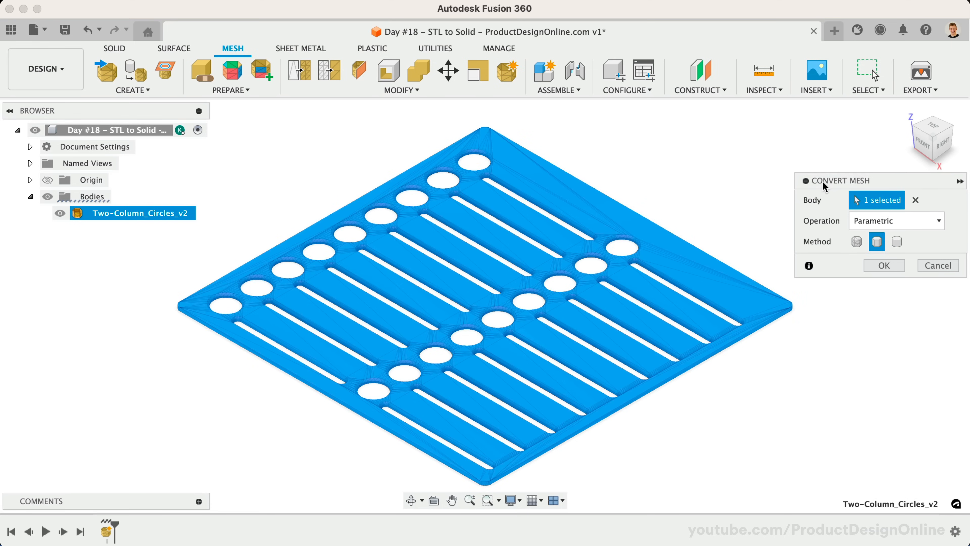
{"action": "left_click", "coordinate": [896, 220]}
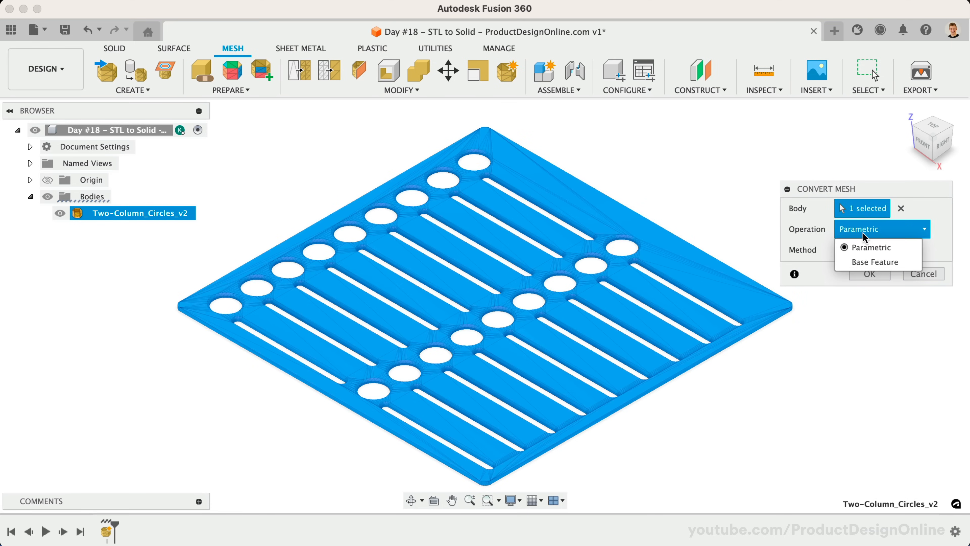
{"action": "mouse_move", "coordinate": [872, 247]}
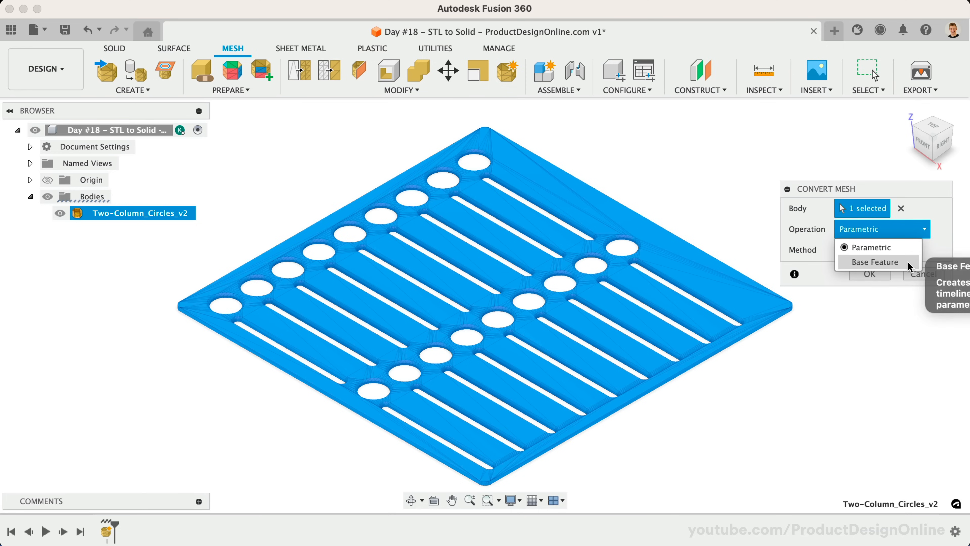
{"action": "left_click", "coordinate": [874, 261]}
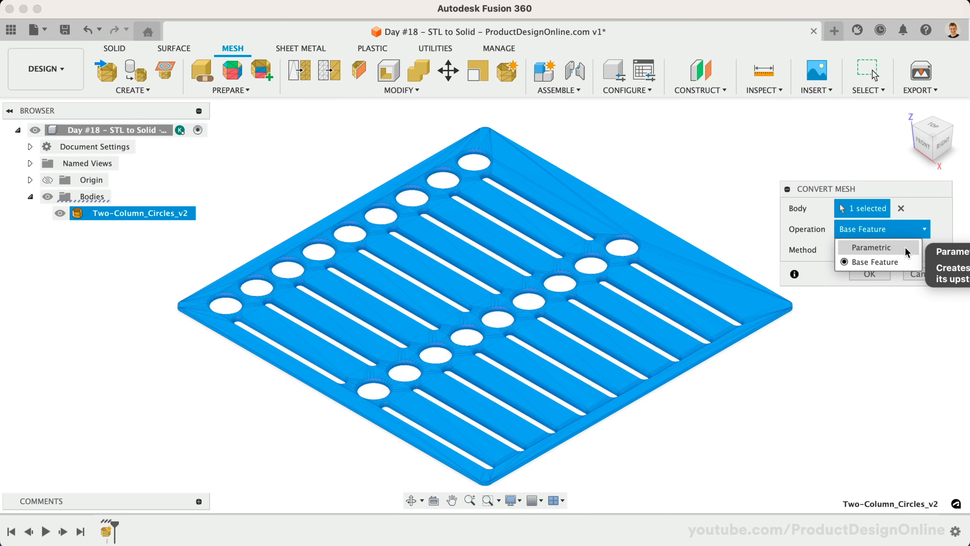
{"action": "left_click", "coordinate": [872, 247]}
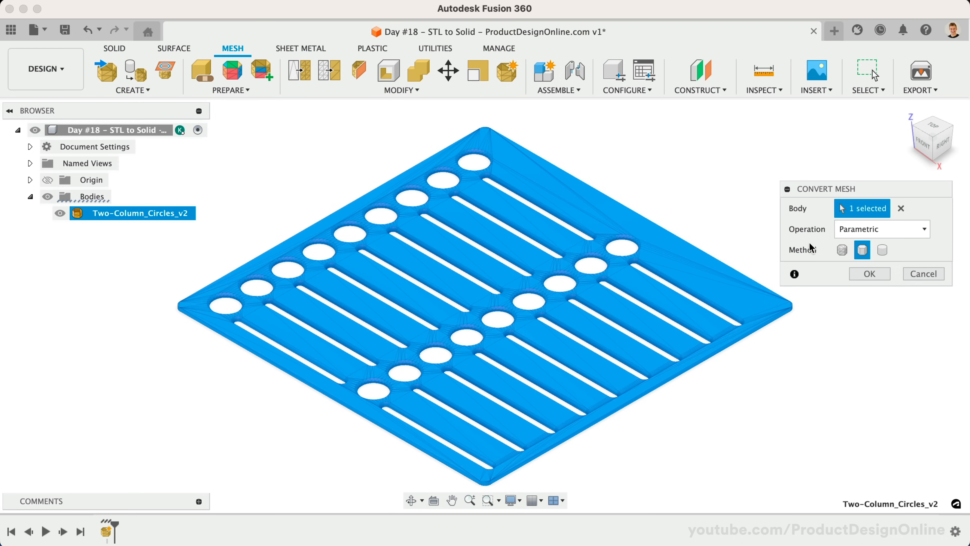
{"action": "mouse_move", "coordinate": [799, 260]}
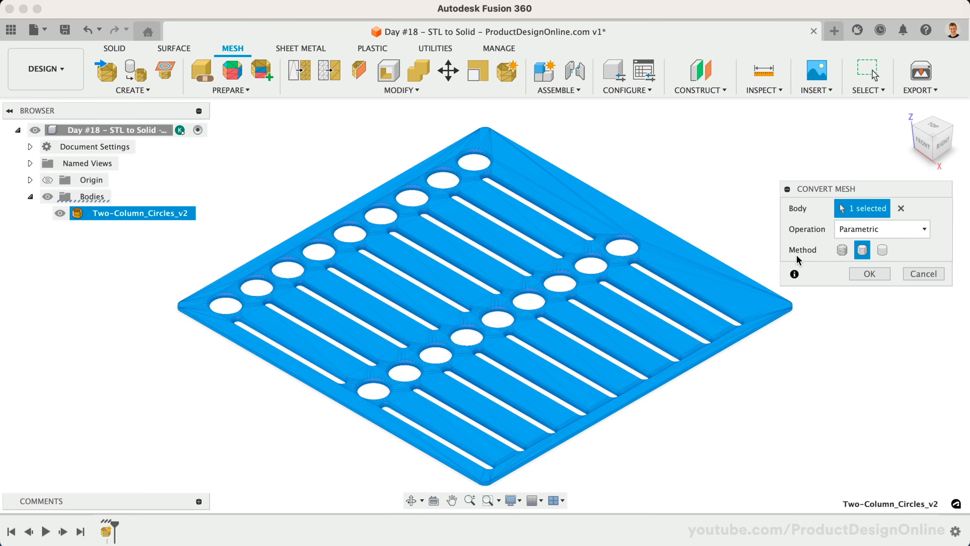
{"action": "mouse_move", "coordinate": [862, 250]}
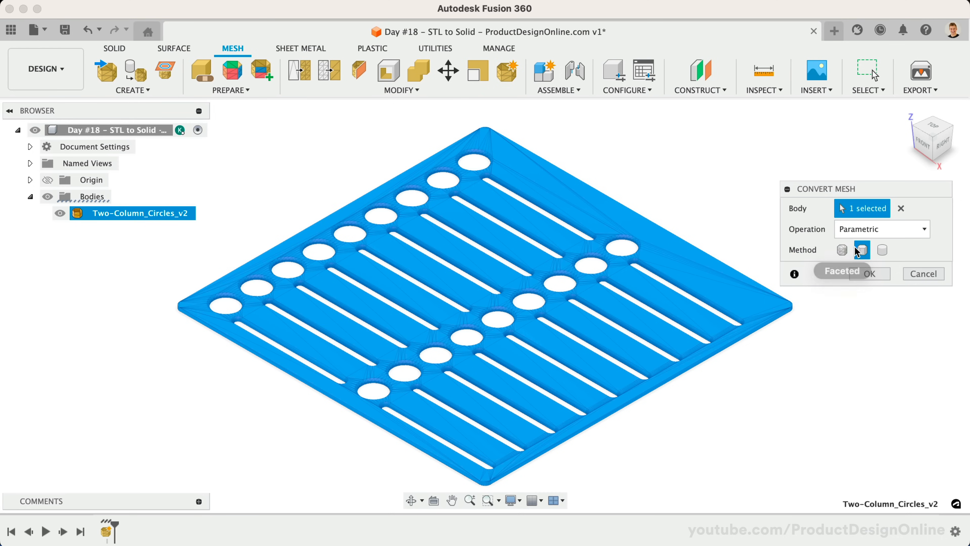
{"action": "mouse_move", "coordinate": [882, 249]}
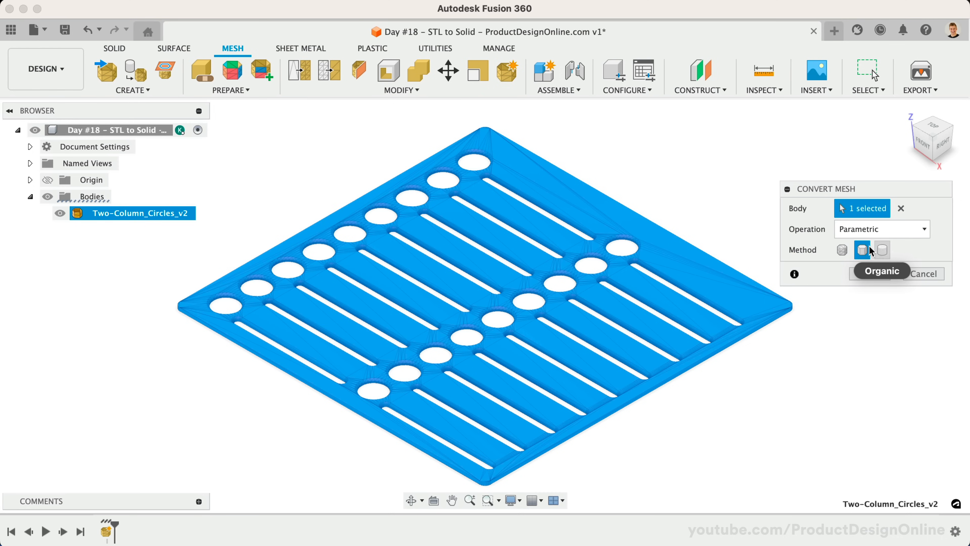
{"action": "left_click", "coordinate": [841, 250]}
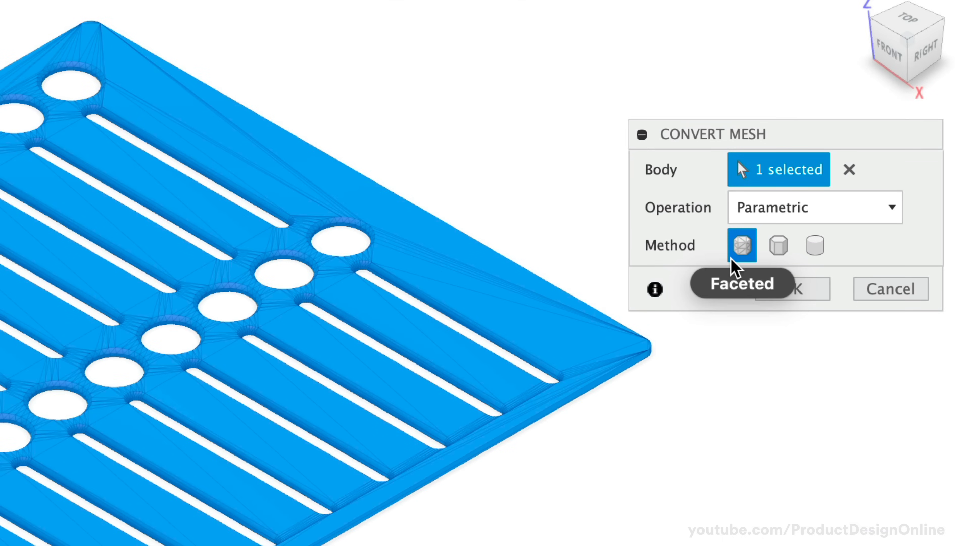
{"action": "mouse_move", "coordinate": [740, 245]}
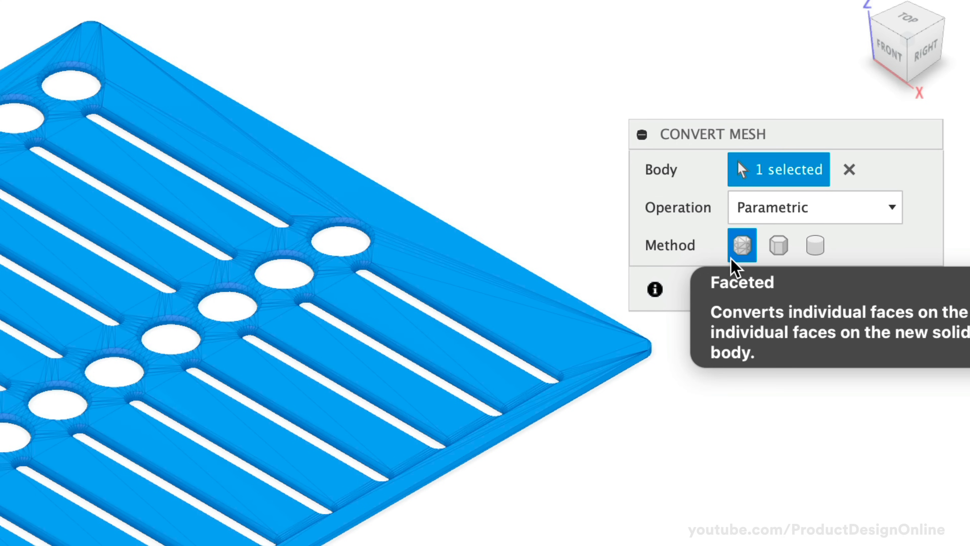
{"action": "mouse_move", "coordinate": [777, 246]}
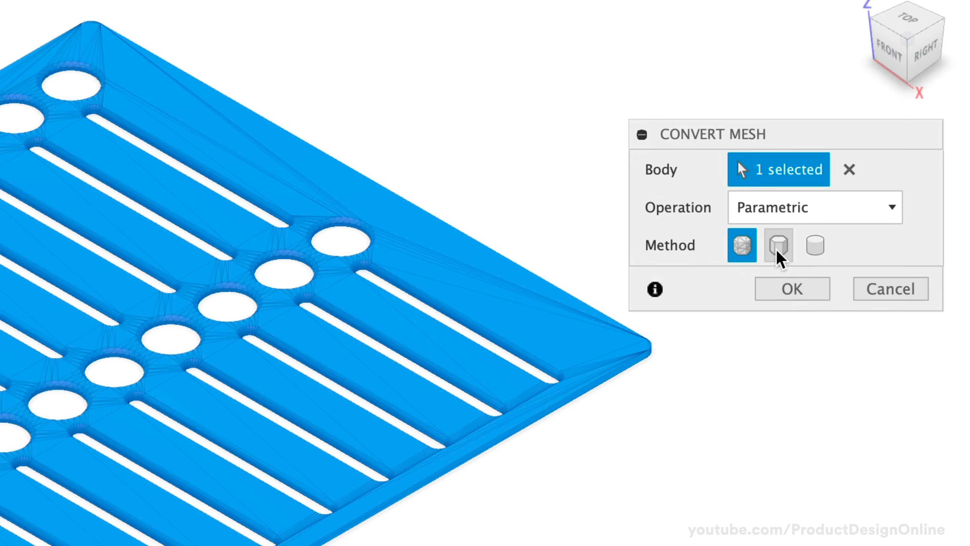
{"action": "mouse_move", "coordinate": [815, 246]}
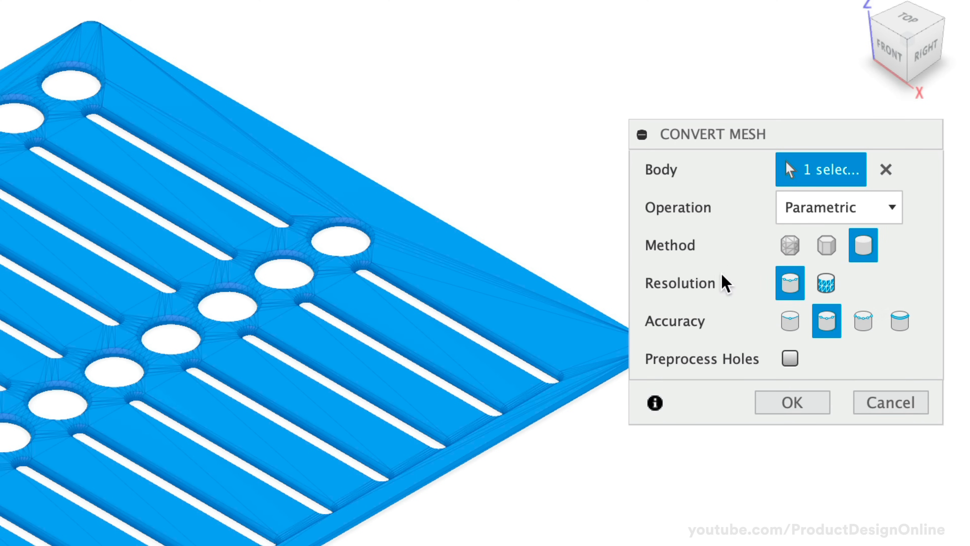
{"action": "mouse_move", "coordinate": [769, 278]}
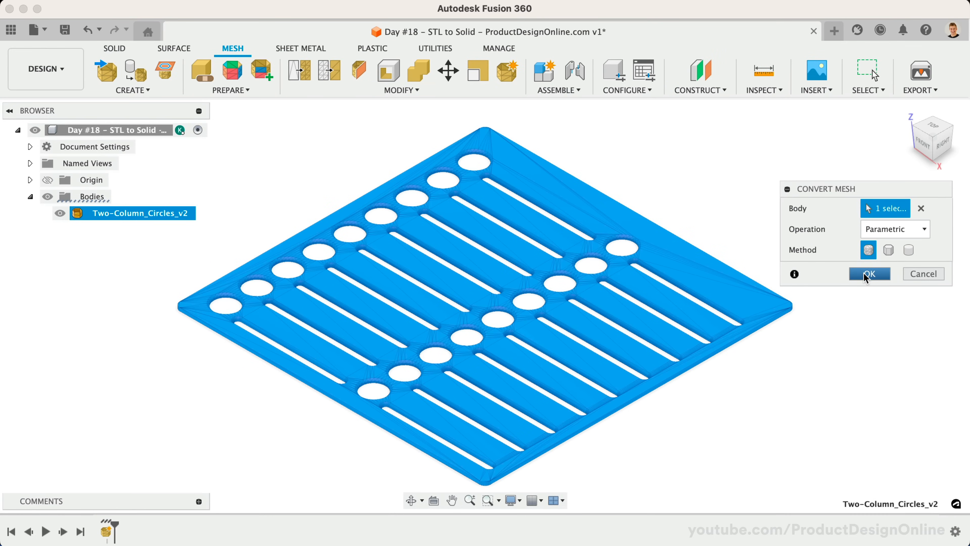
Step: Convert the mesh into a faceted solid and delete a stray triangular face on the stencil top
{"action": "left_click", "coordinate": [868, 273]}
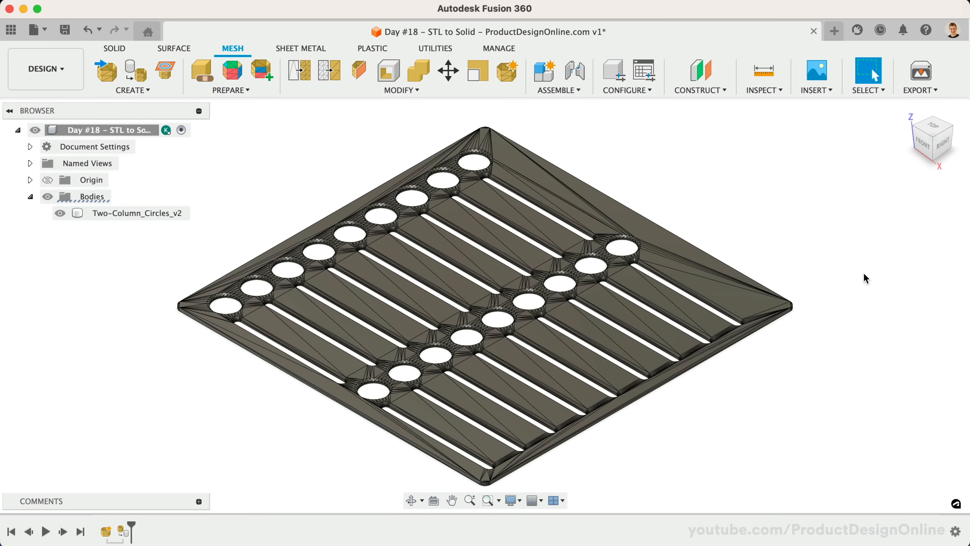
{"action": "mouse_move", "coordinate": [66, 236]}
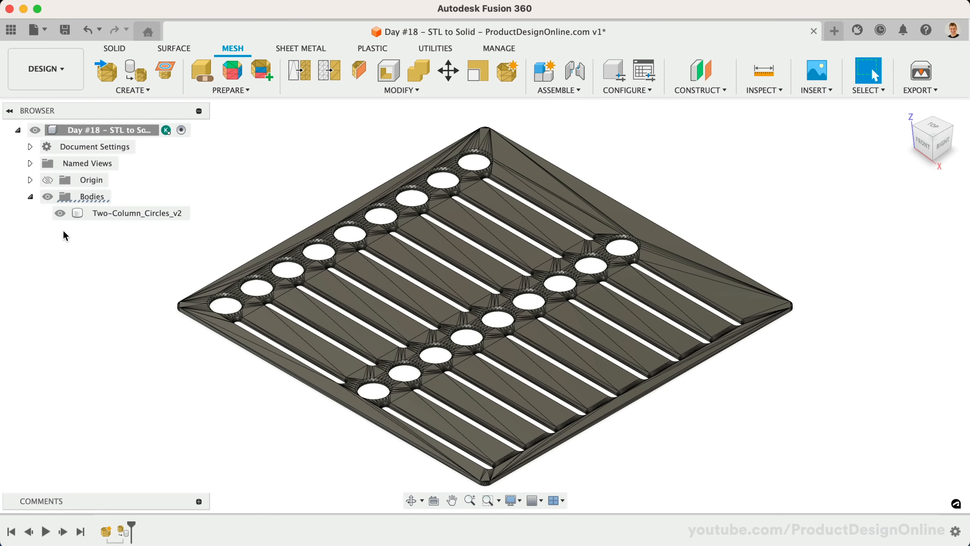
{"action": "mouse_move", "coordinate": [189, 345]}
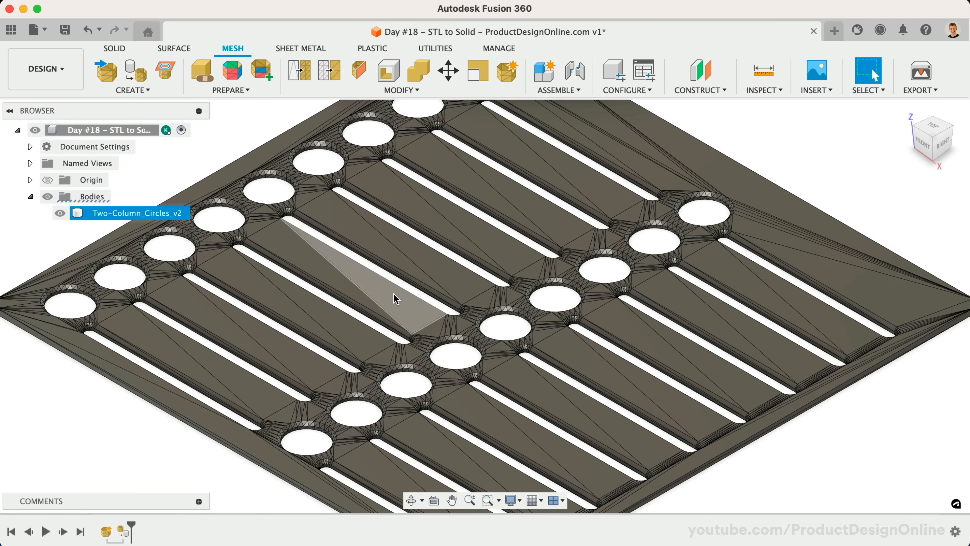
{"action": "mouse_move", "coordinate": [397, 297]}
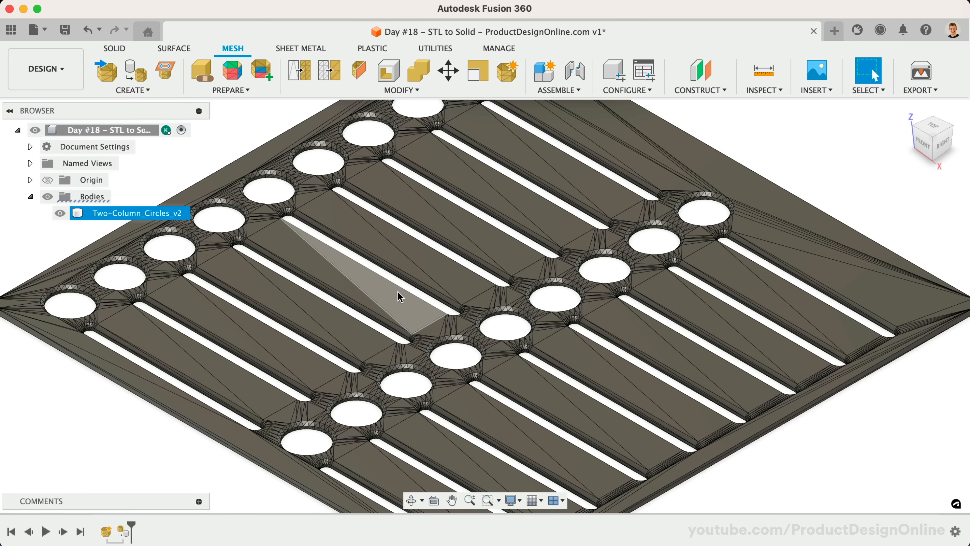
{"action": "left_click", "coordinate": [449, 273]}
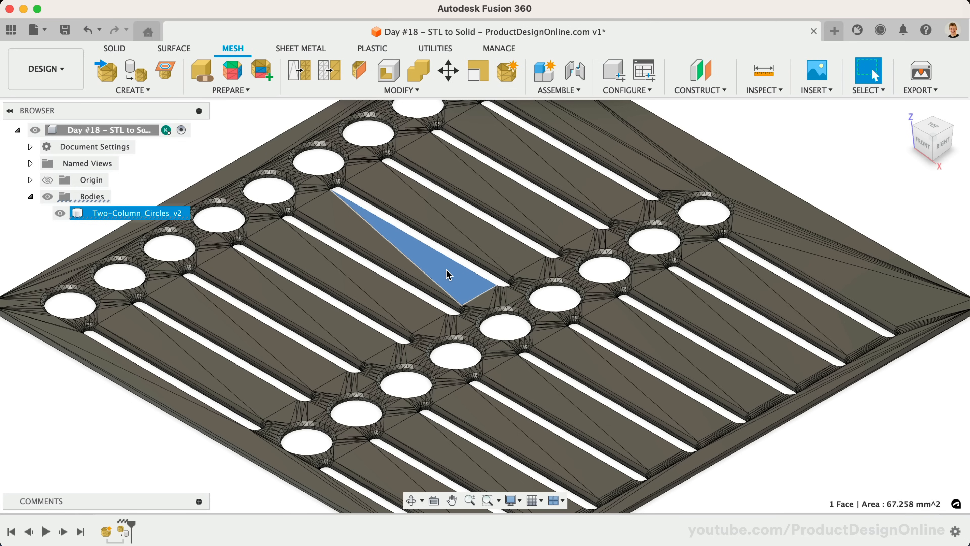
{"action": "scroll", "scroll_direction": "down", "scroll_amount": 3}
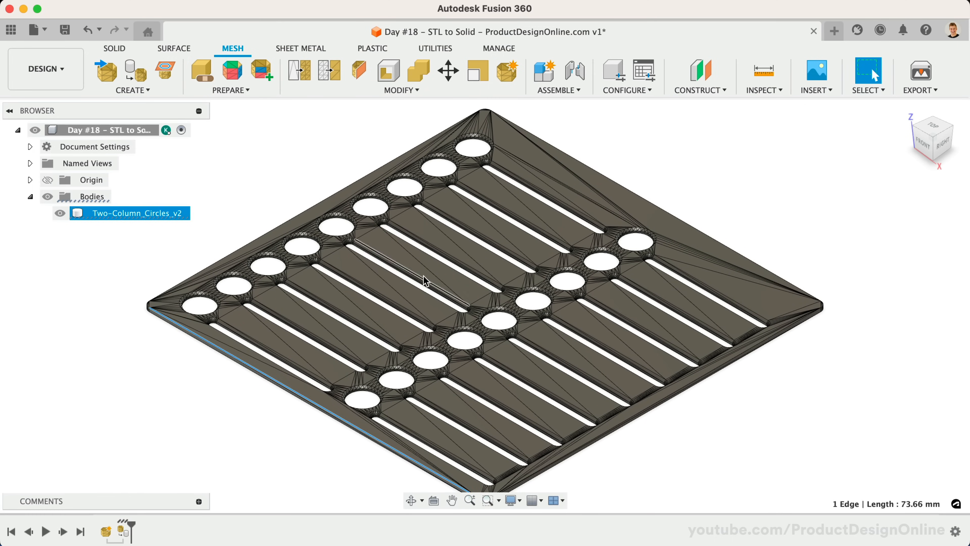
{"action": "left_click", "coordinate": [446, 278]}
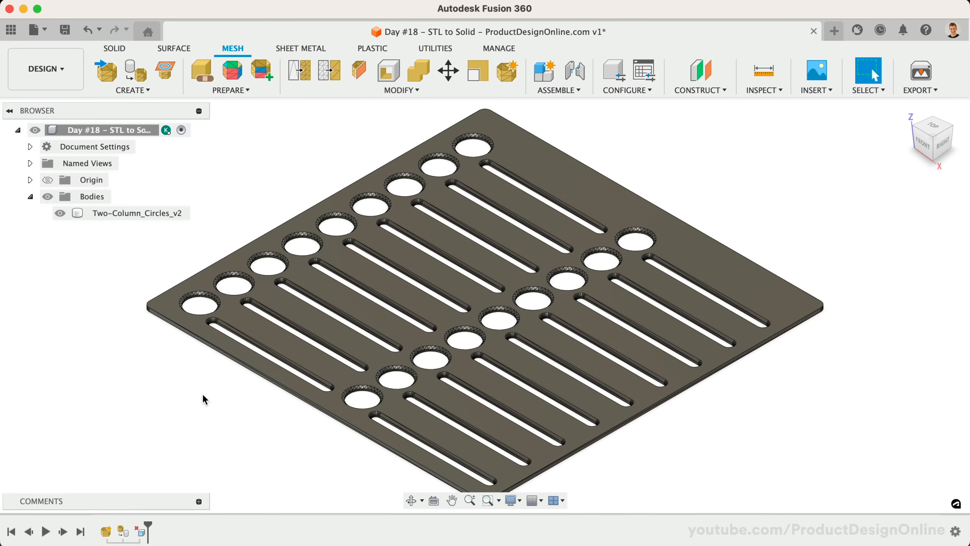
Step: Select the flat top face and bring up its context actions to edit the Convert Mesh feature
{"action": "left_click", "coordinate": [138, 213]}
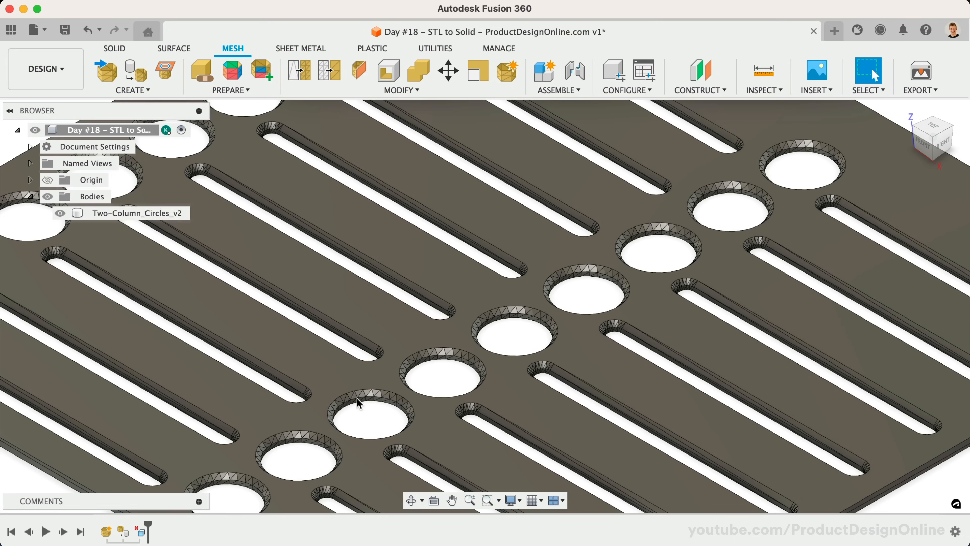
{"action": "left_click", "coordinate": [138, 212]}
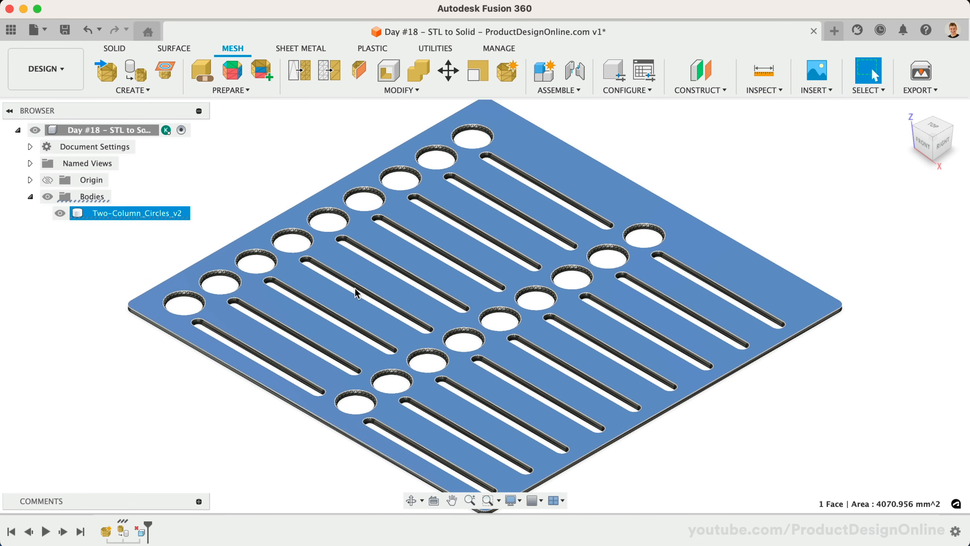
{"action": "right_click", "coordinate": [355, 292]}
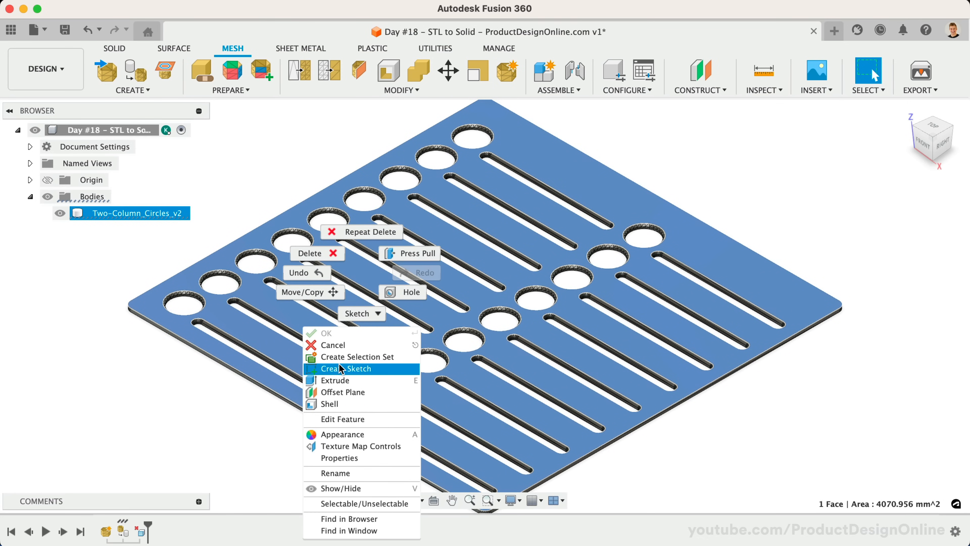
{"action": "mouse_move", "coordinate": [400, 370]}
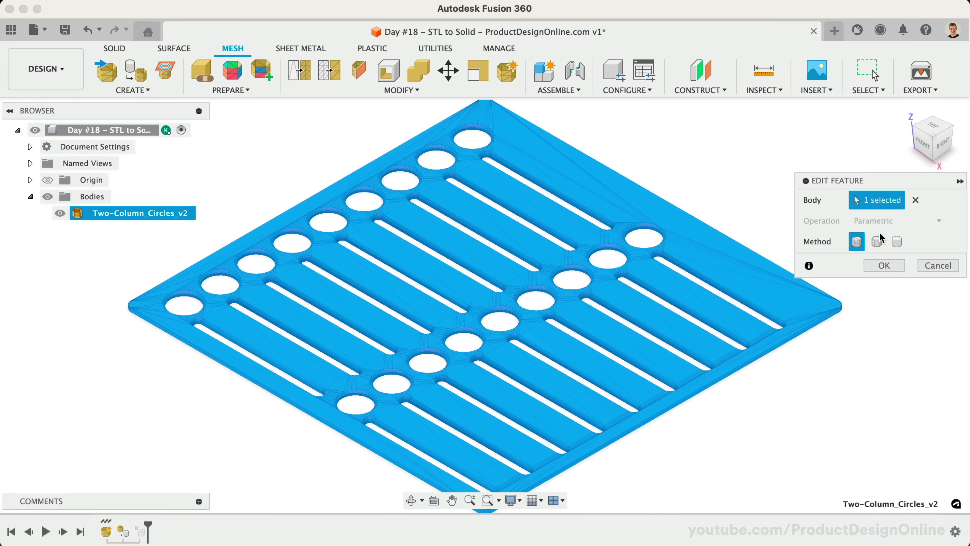
Step: Rerun the conversion as Prismatic, review the two resulting errors and dismiss them
{"action": "left_click", "coordinate": [877, 242]}
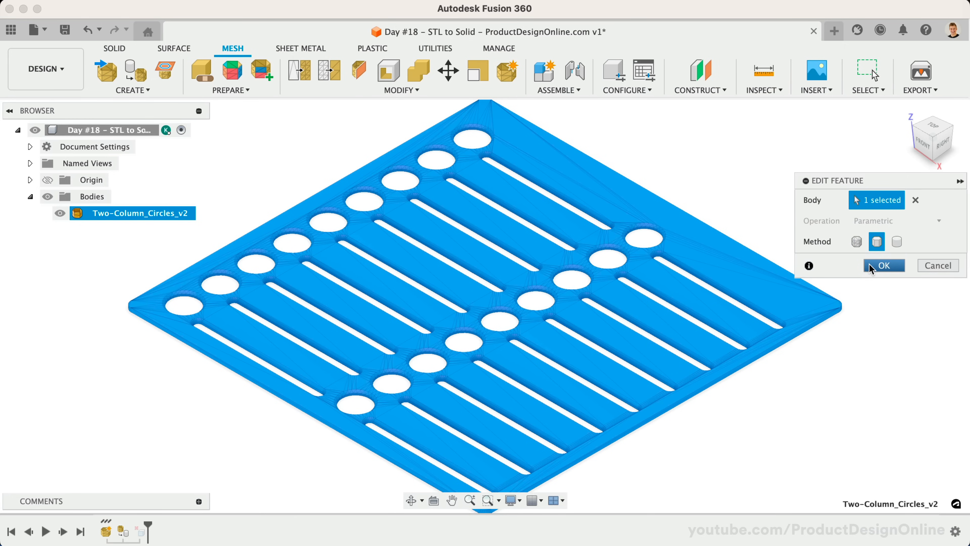
{"action": "left_click", "coordinate": [882, 265]}
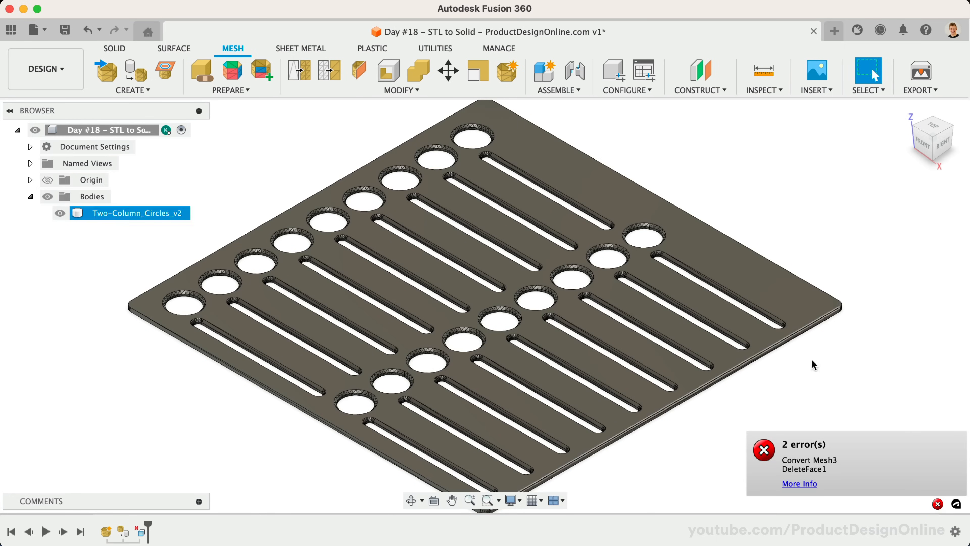
{"action": "left_click", "coordinate": [799, 483]}
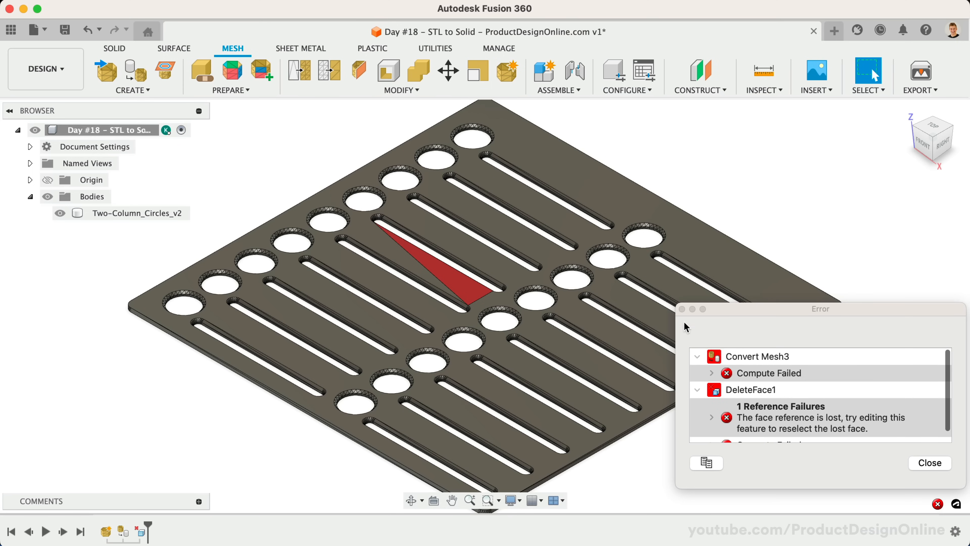
{"action": "left_click", "coordinate": [929, 463]}
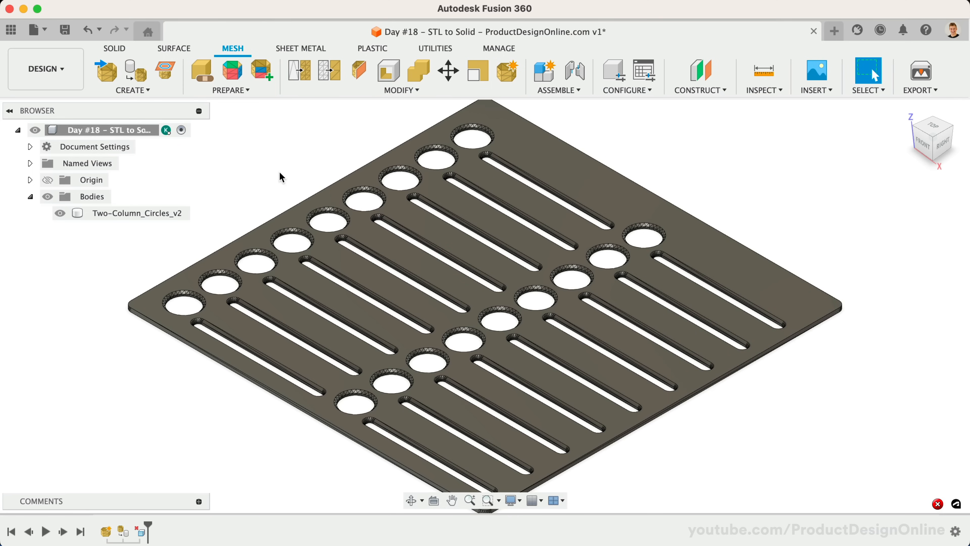
{"action": "mouse_move", "coordinate": [231, 70]}
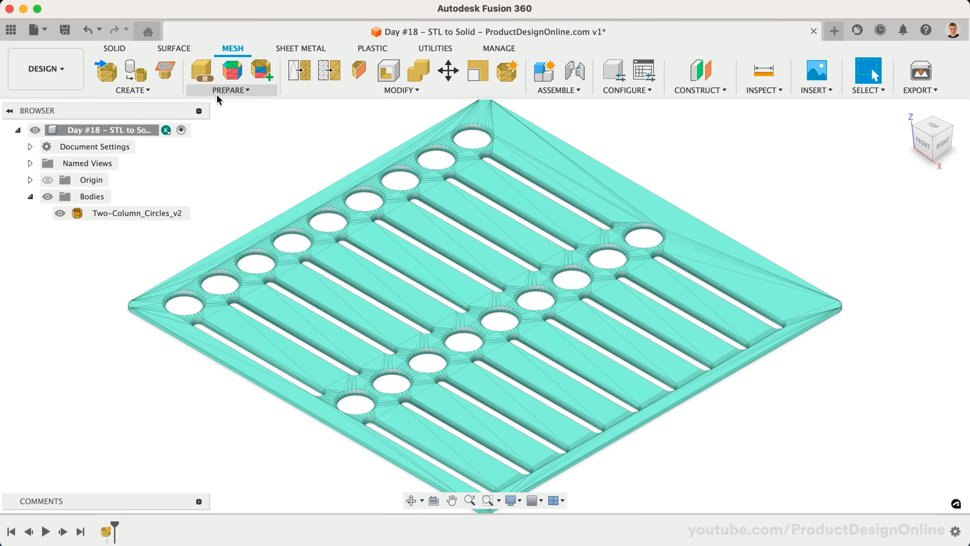
Step: Generate face groups on the stencil mesh with Fast type and 25 deg threshold, then browse Inspect
{"action": "left_click", "coordinate": [232, 69]}
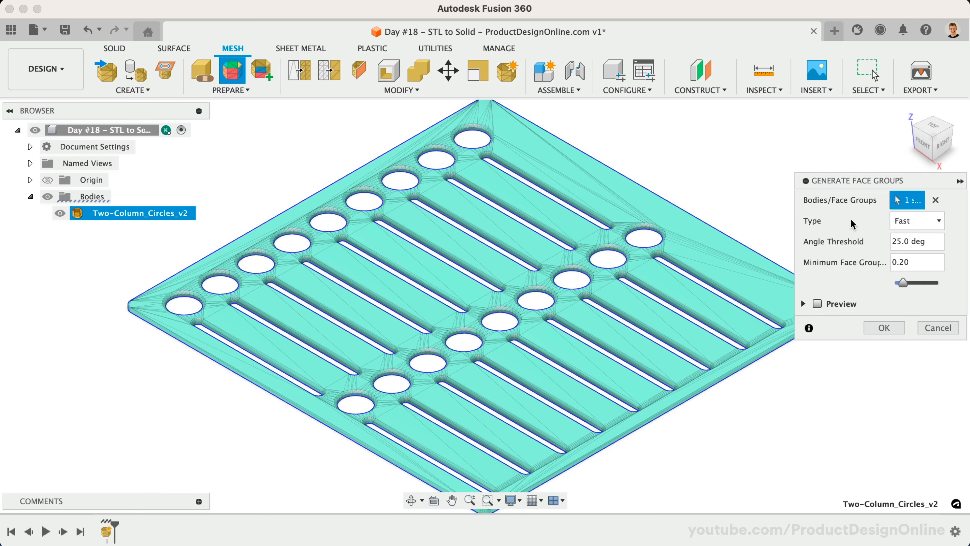
{"action": "left_click", "coordinate": [917, 220]}
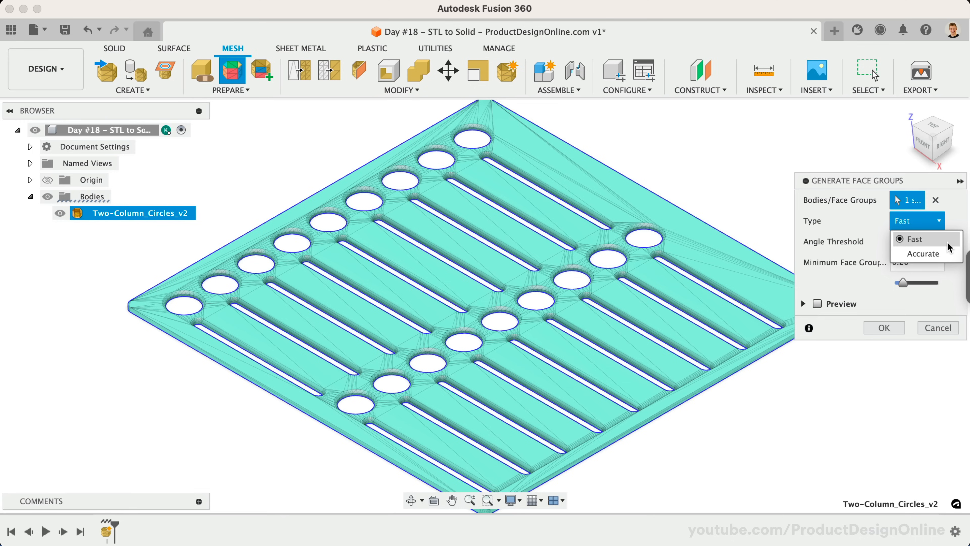
{"action": "left_click", "coordinate": [913, 239]}
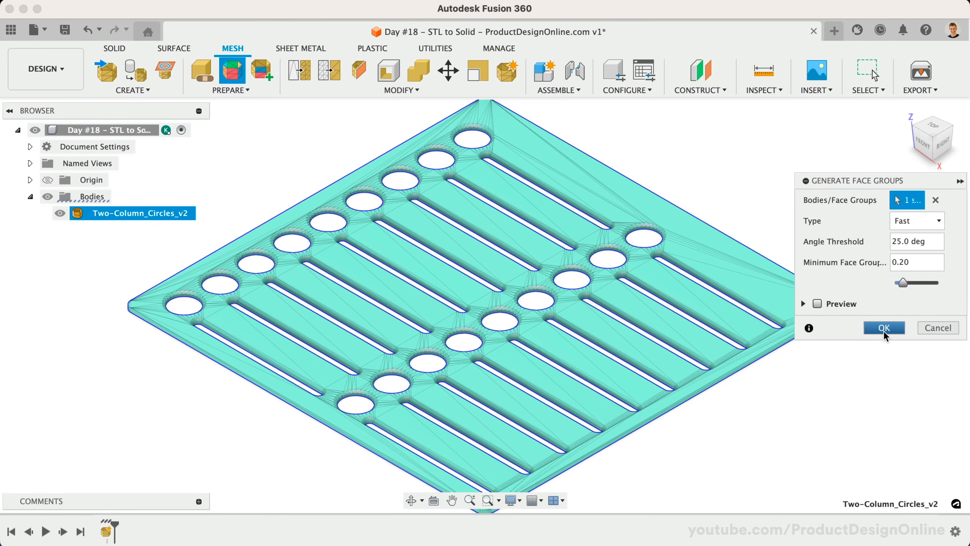
{"action": "left_click", "coordinate": [882, 327]}
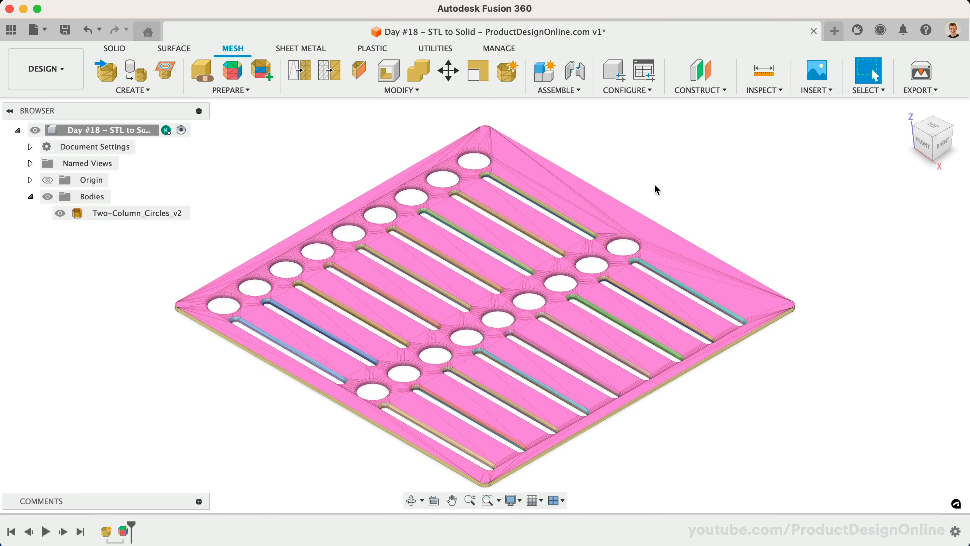
{"action": "left_click", "coordinate": [763, 90]}
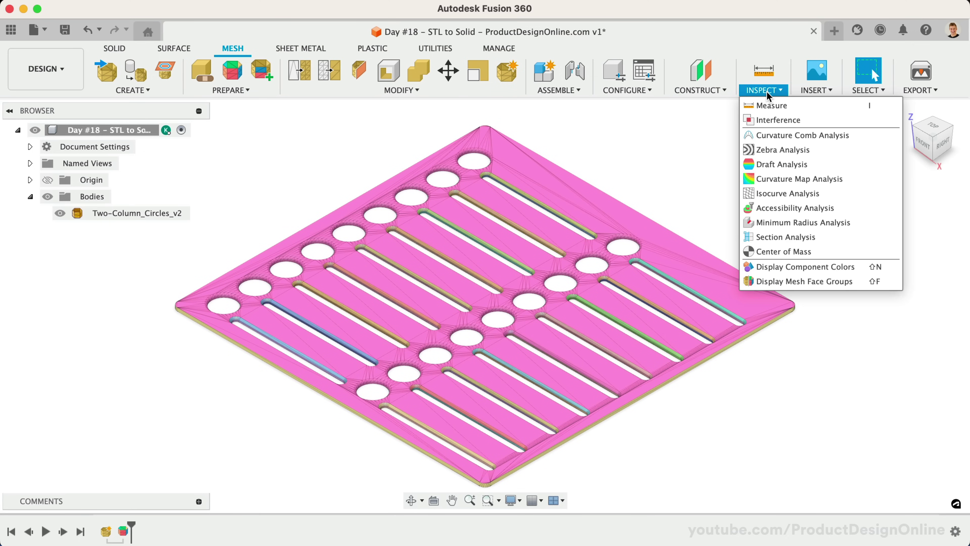
{"action": "mouse_move", "coordinate": [803, 281]}
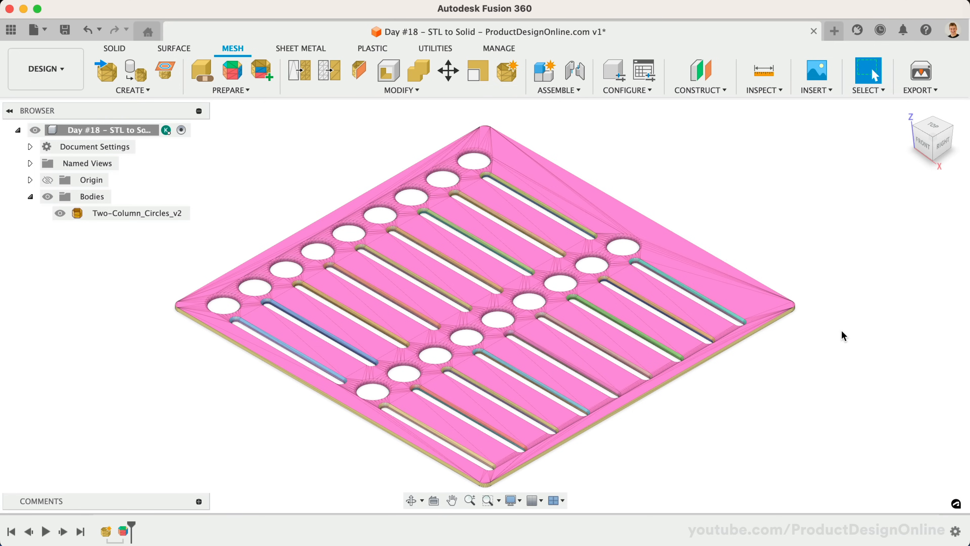
{"action": "mouse_move", "coordinate": [925, 143]}
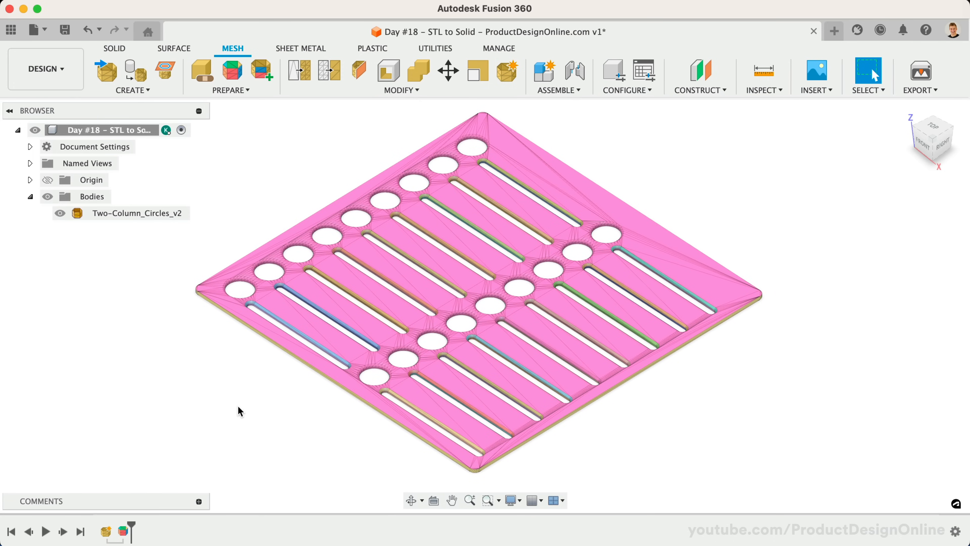
{"action": "mouse_move", "coordinate": [400, 90]}
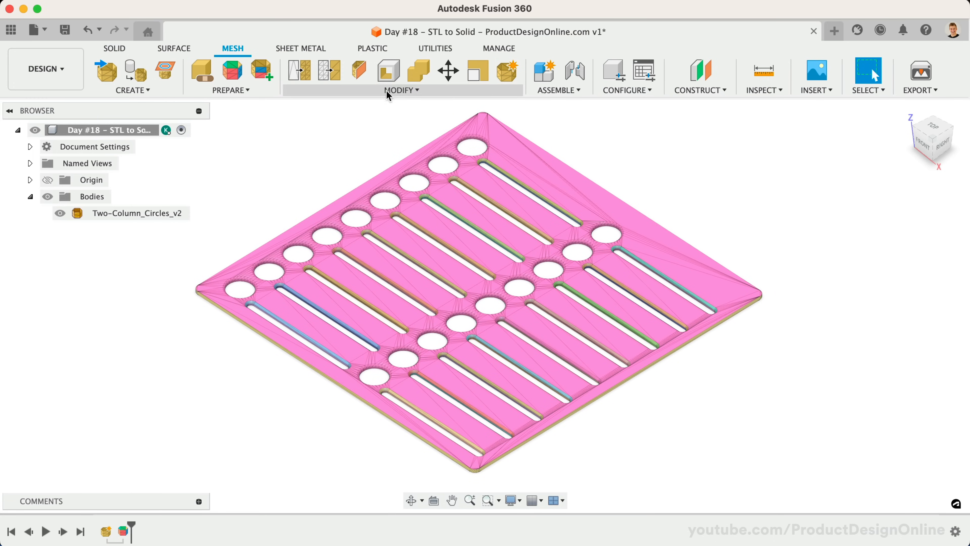
{"action": "left_click", "coordinate": [400, 90]}
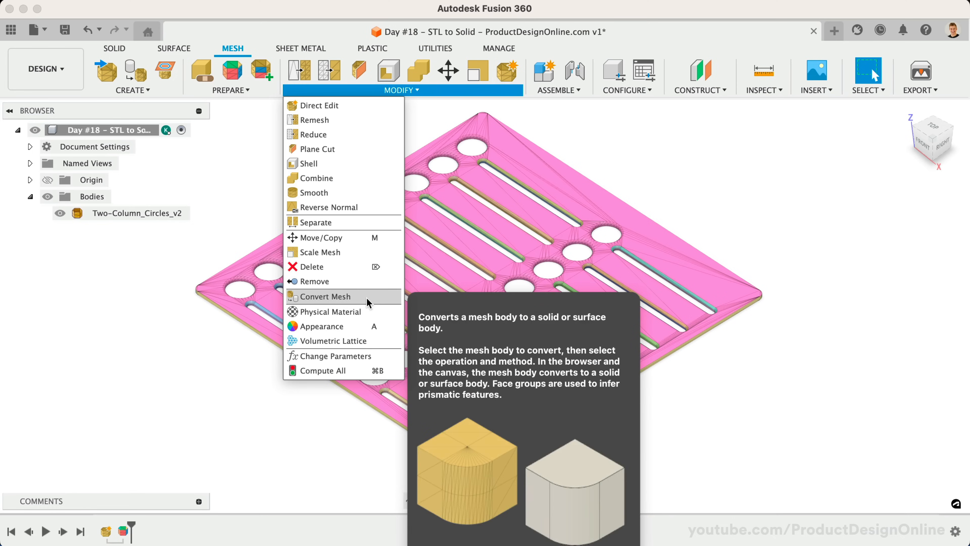
{"action": "left_click", "coordinate": [325, 297]}
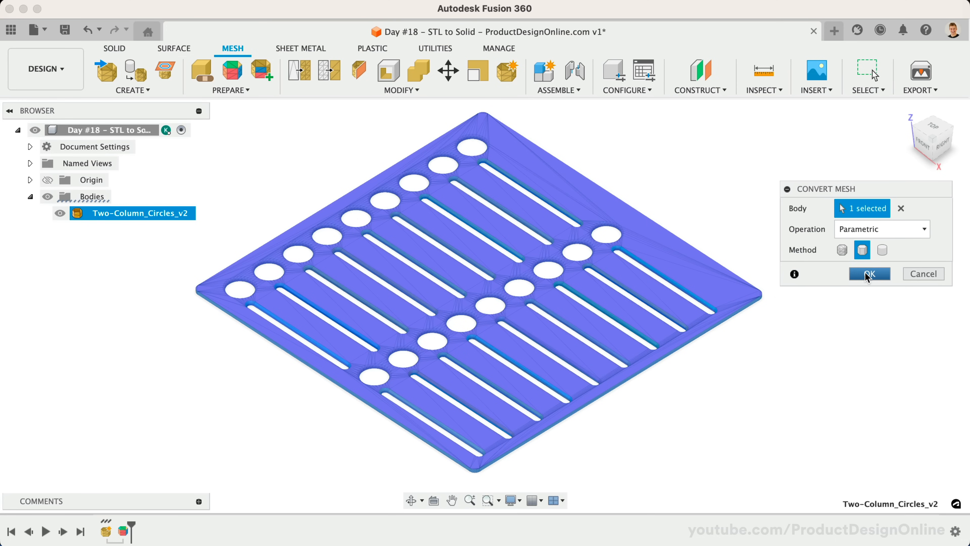
{"action": "left_click", "coordinate": [868, 273]}
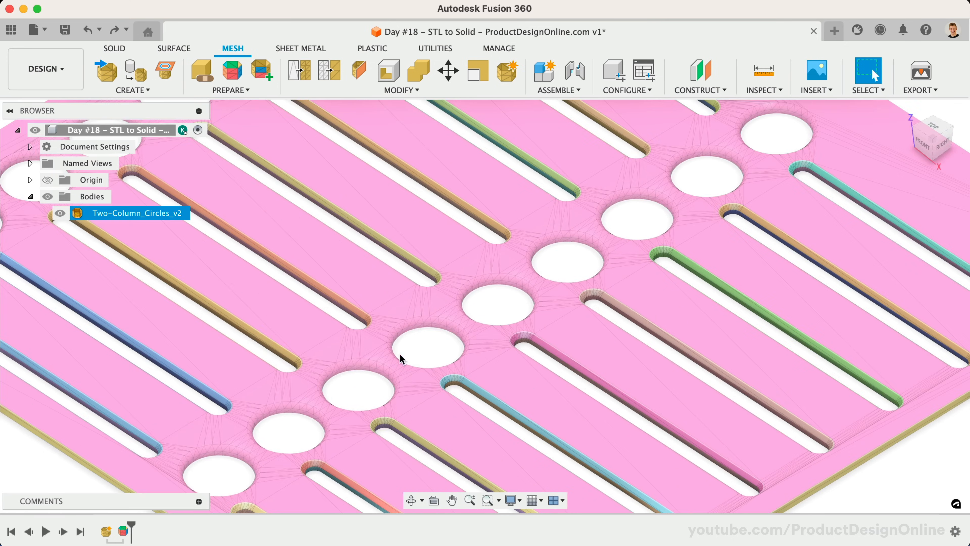
{"action": "left_click", "coordinate": [426, 373]}
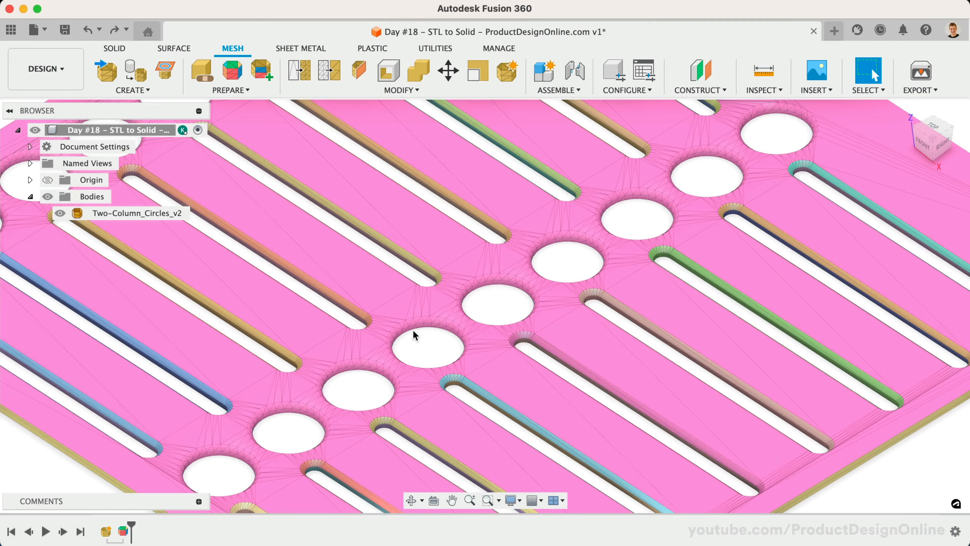
{"action": "mouse_move", "coordinate": [124, 531]}
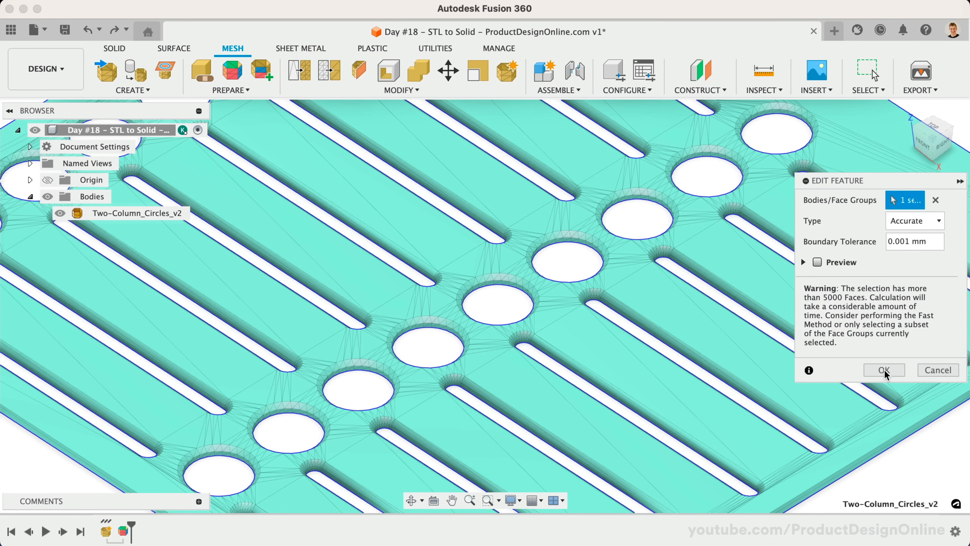
Step: Regenerate face groups with the Accurate type and convert the stencil mesh into a parametric solid
{"action": "left_click", "coordinate": [882, 370]}
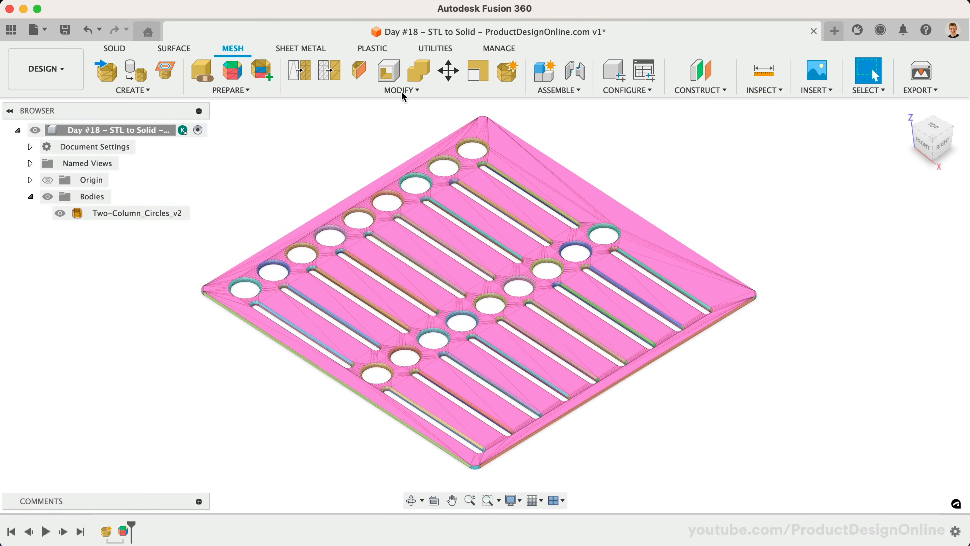
{"action": "left_click", "coordinate": [388, 69]}
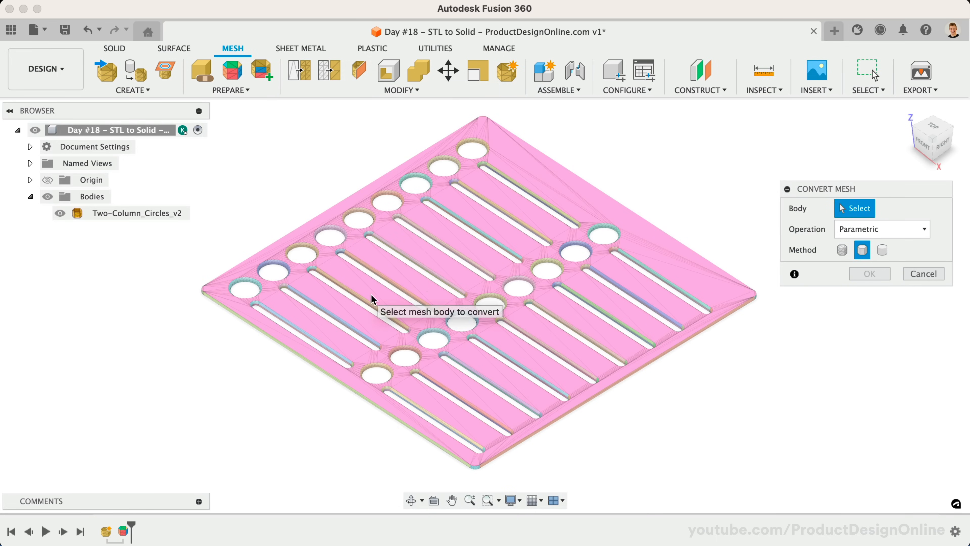
{"action": "left_click", "coordinate": [433, 248]}
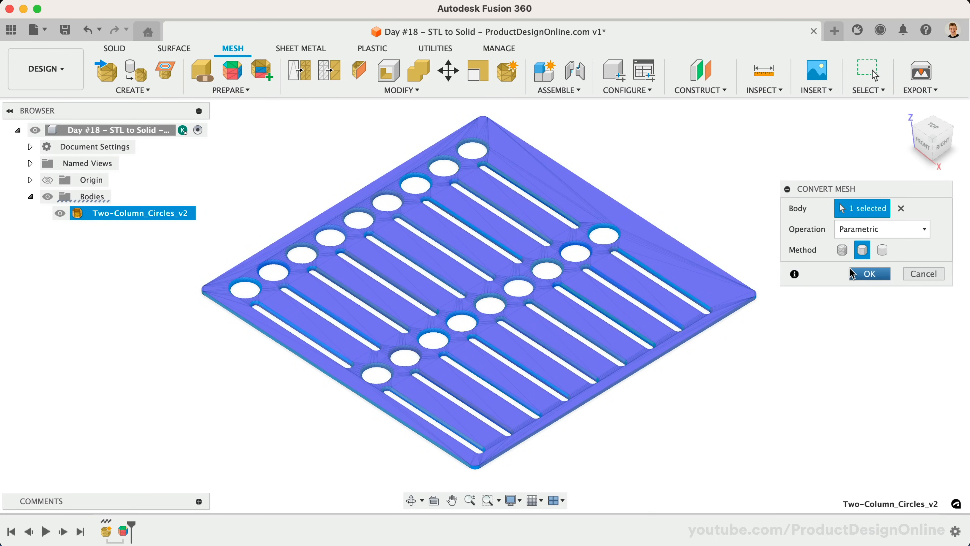
{"action": "left_click", "coordinate": [873, 273]}
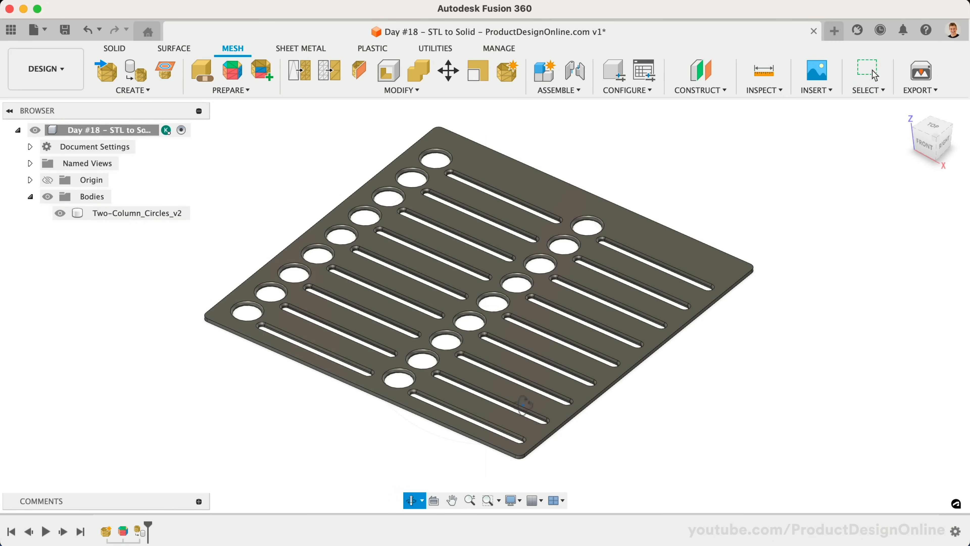
{"action": "left_click", "coordinate": [455, 280]}
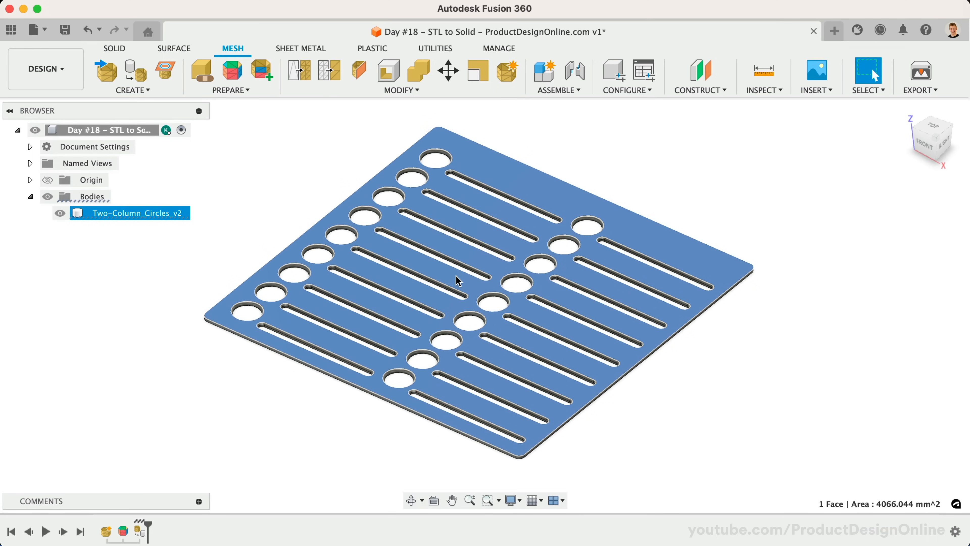
{"action": "left_click", "coordinate": [434, 279]}
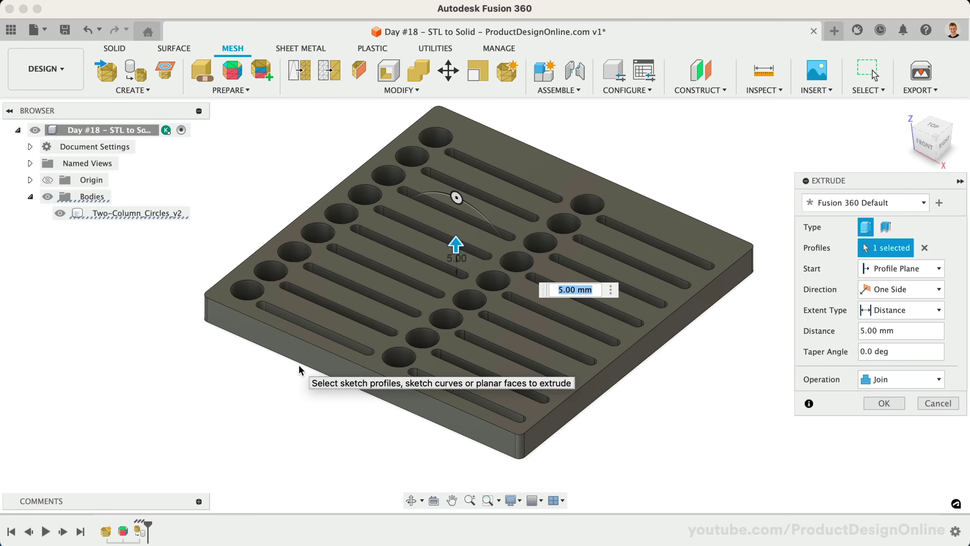
{"action": "left_click", "coordinate": [883, 403]}
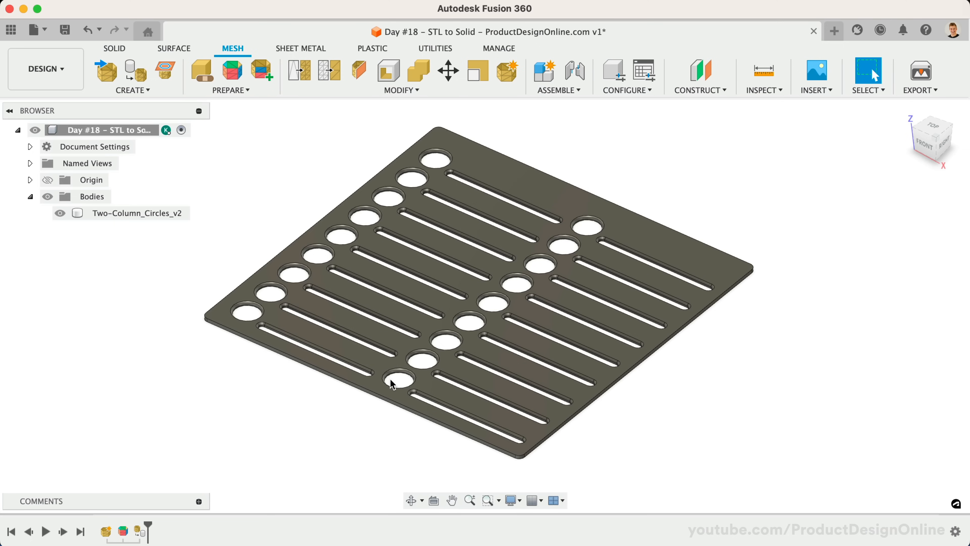
{"action": "mouse_move", "coordinate": [376, 431]}
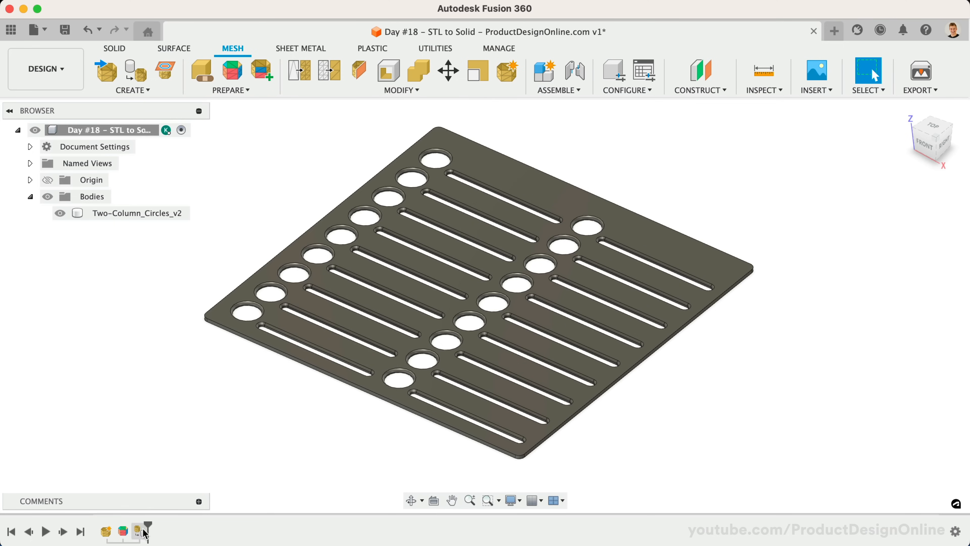
{"action": "left_click", "coordinate": [138, 213]}
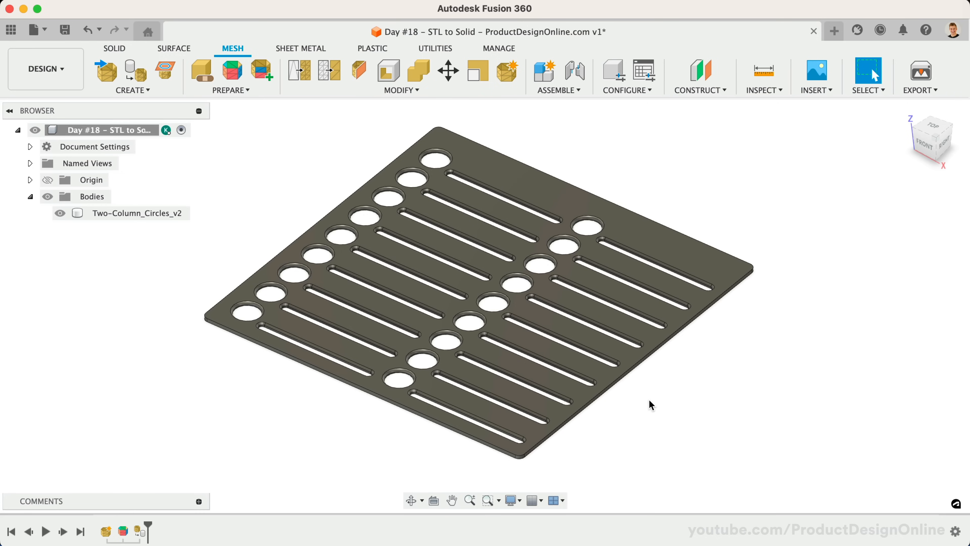
{"action": "mouse_move", "coordinate": [698, 336]}
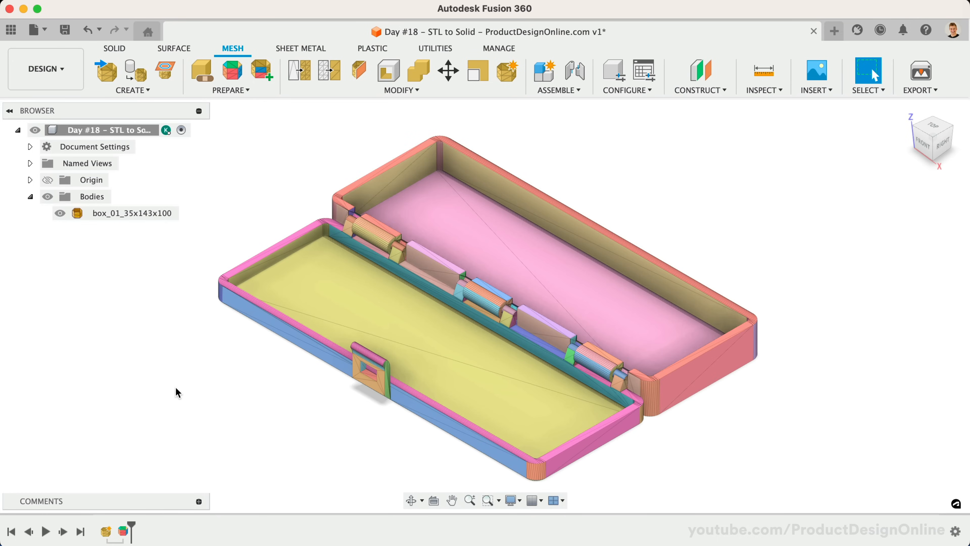
{"action": "mouse_move", "coordinate": [229, 240]}
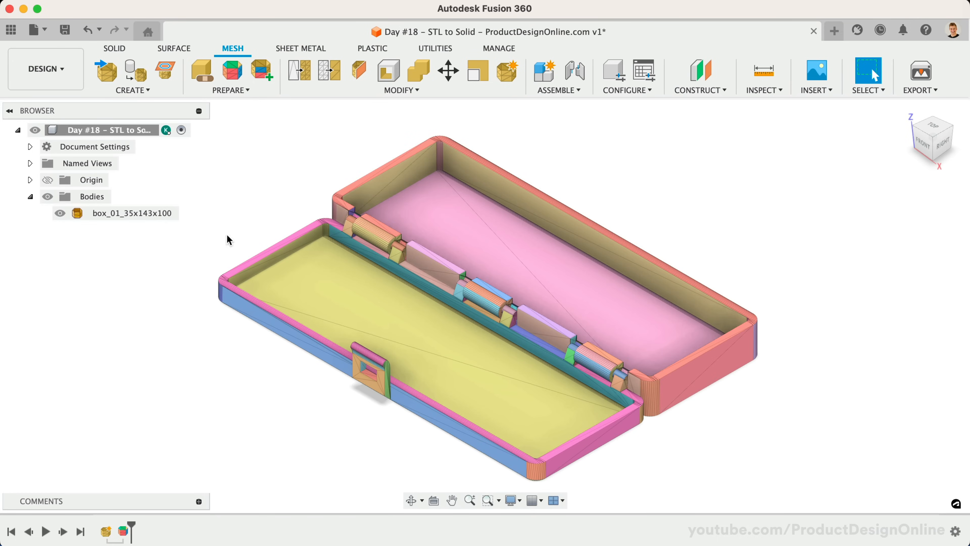
Step: Begin a parametric Convert Mesh on the hinged box body before stepping to the Magic_Kitten mesh
{"action": "left_click", "coordinate": [400, 90]}
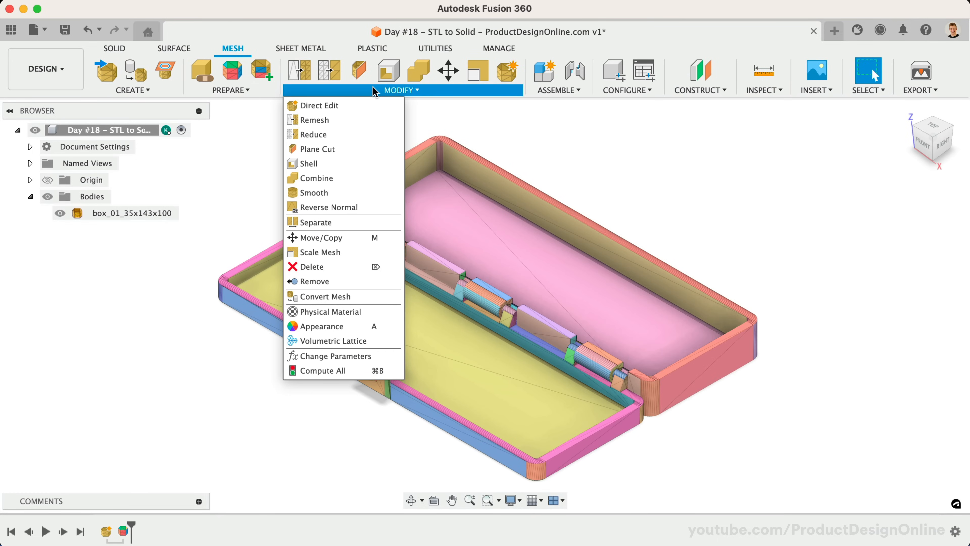
{"action": "mouse_move", "coordinate": [321, 295]}
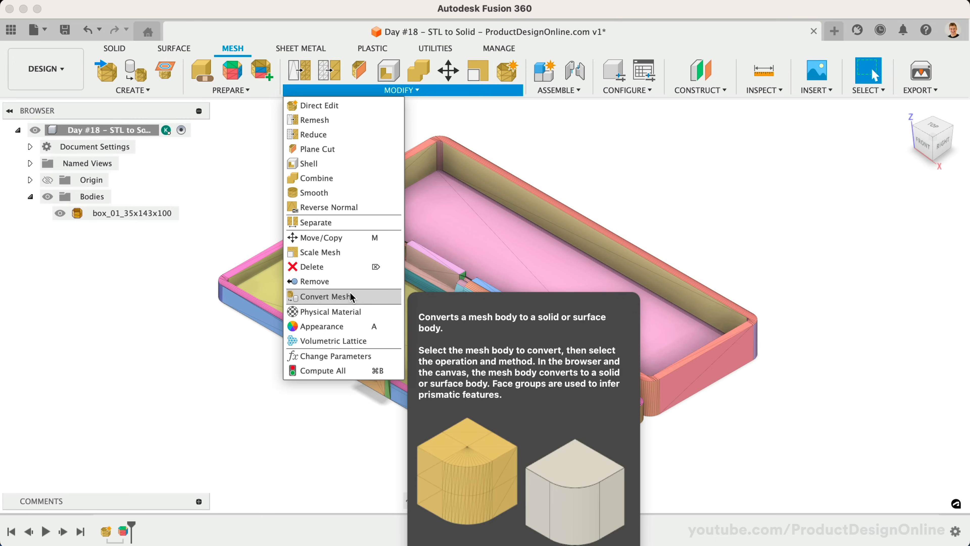
{"action": "left_click", "coordinate": [325, 296]}
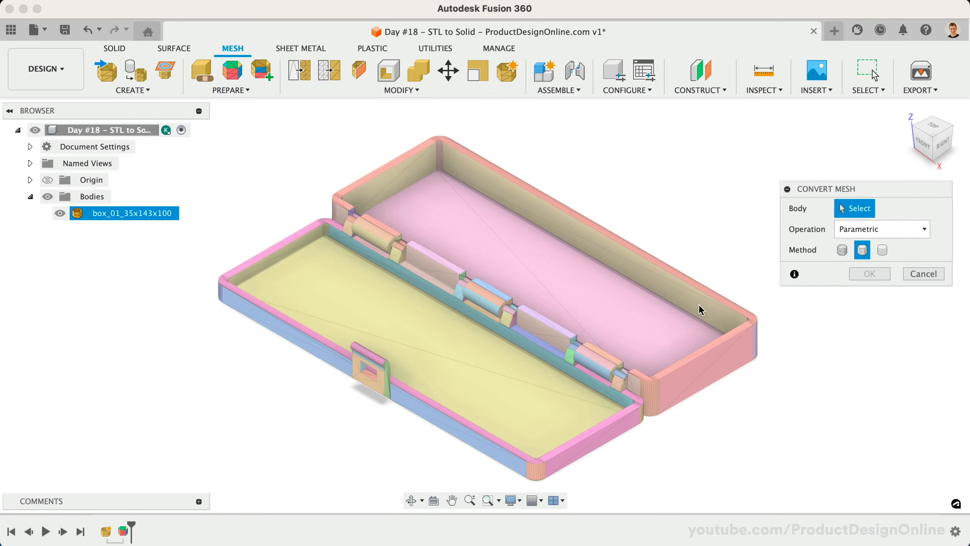
{"action": "left_click", "coordinate": [869, 273]}
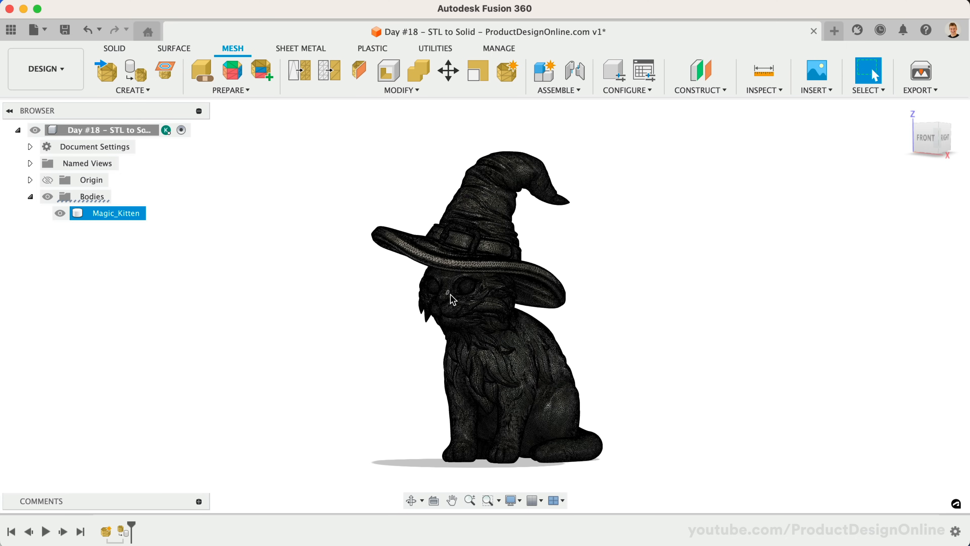
Step: Zoom into the kitten's triangles and step to the hacha_prime axe example
{"action": "scroll", "scroll_direction": "up", "scroll_amount": 3}
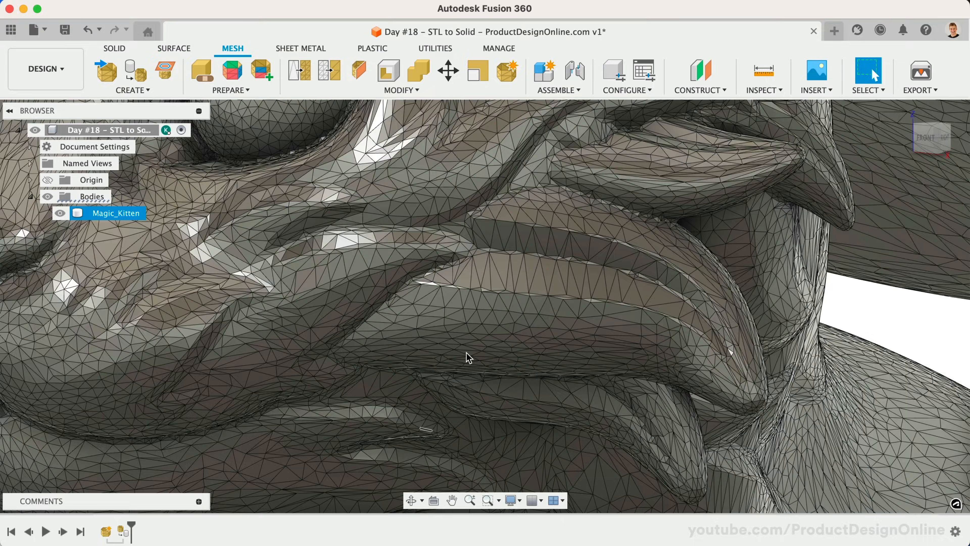
{"action": "left_click", "coordinate": [231, 90]}
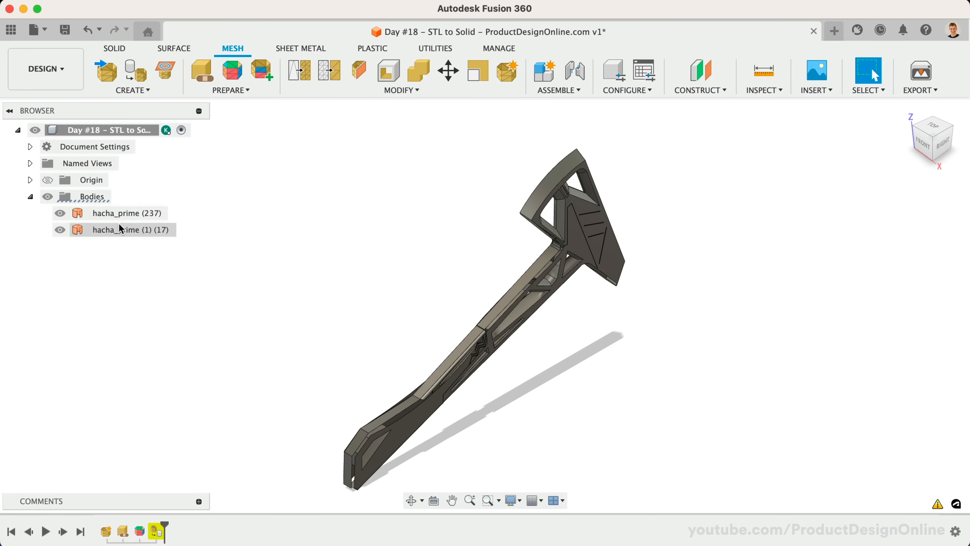
Step: Stitch both hacha_prime surface bodies into one New Body, showing 112 free edges and 55 to stitch
{"action": "left_click", "coordinate": [174, 49]}
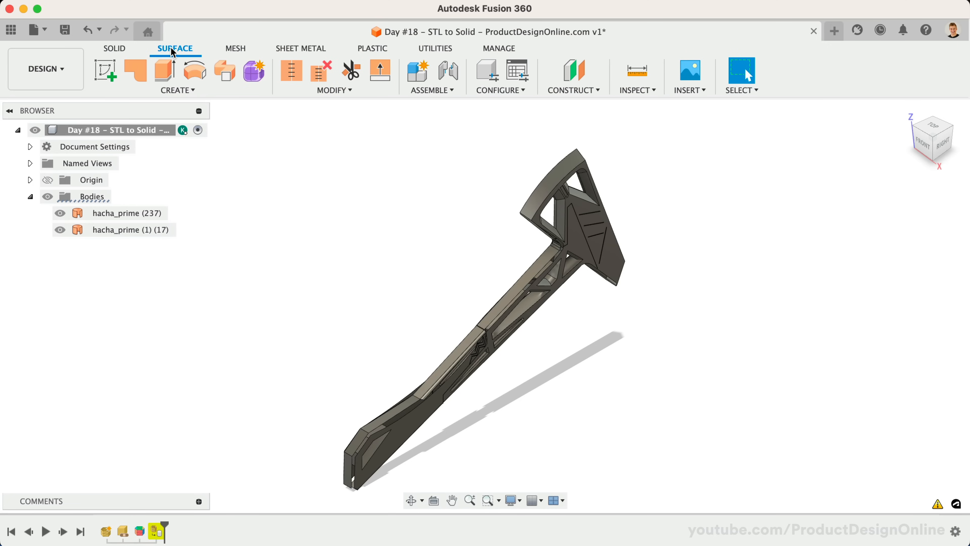
{"action": "left_click", "coordinate": [291, 70]}
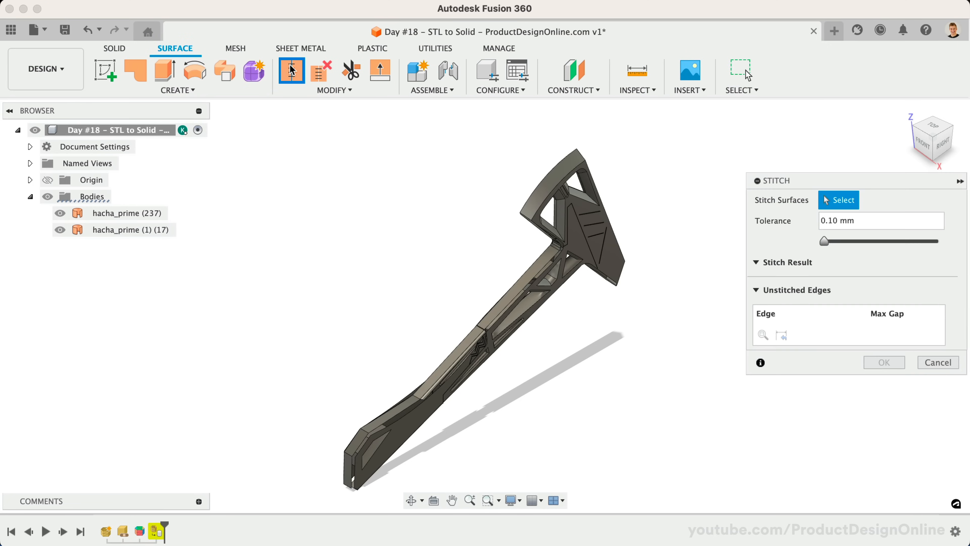
{"action": "left_click", "coordinate": [125, 213]}
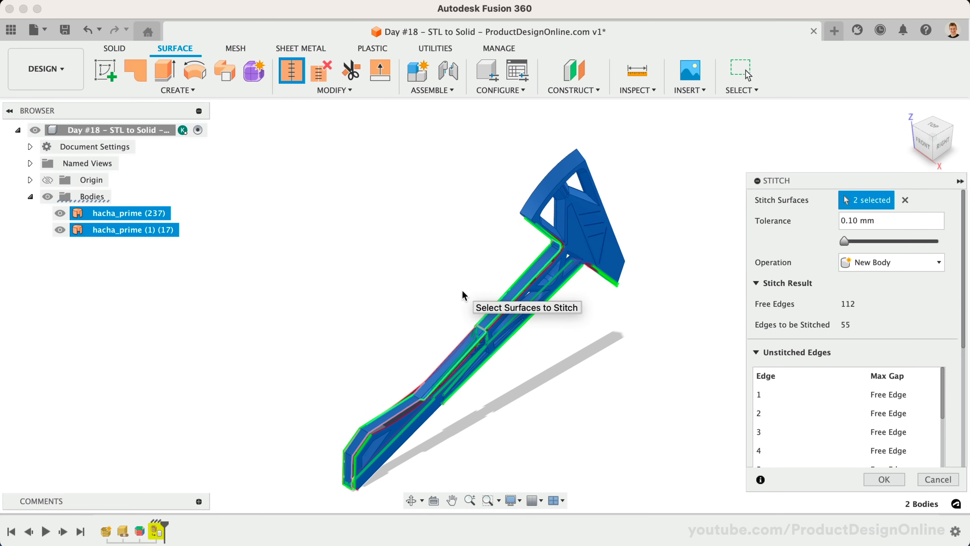
{"action": "scroll", "scroll_direction": "up", "scroll_amount": 3}
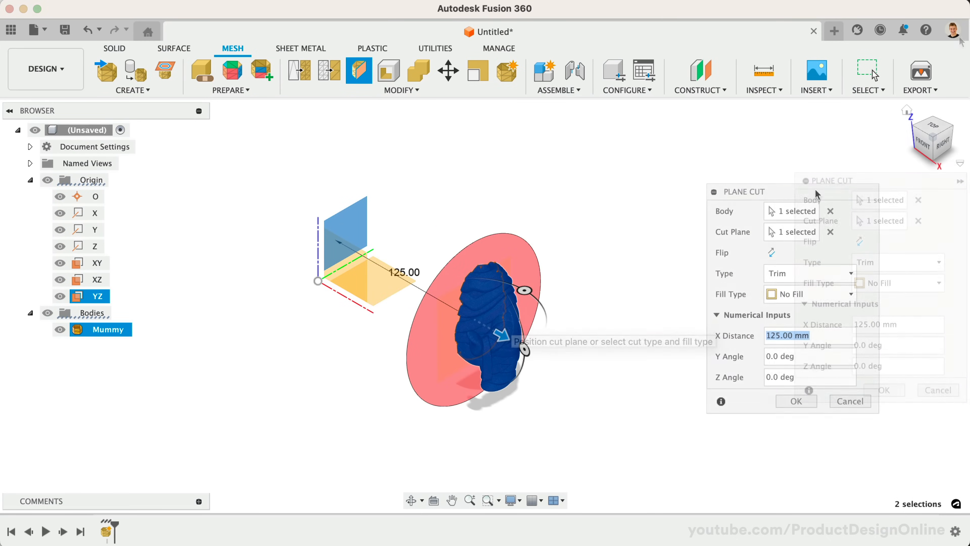
Step: Set the Plane Cut fill type to Uniform so the cut face is filled with a uniform mesh
{"action": "left_click", "coordinate": [809, 294]}
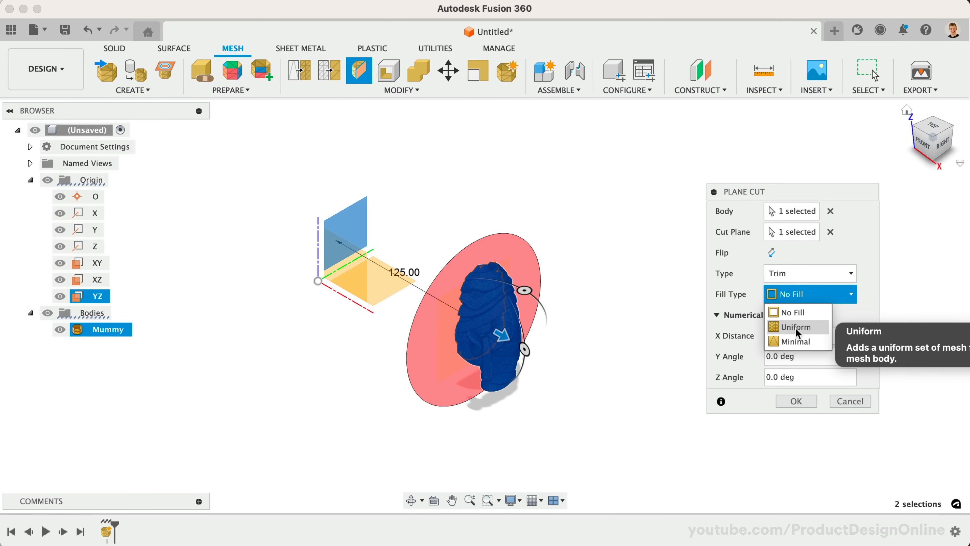
{"action": "left_click", "coordinate": [793, 327]}
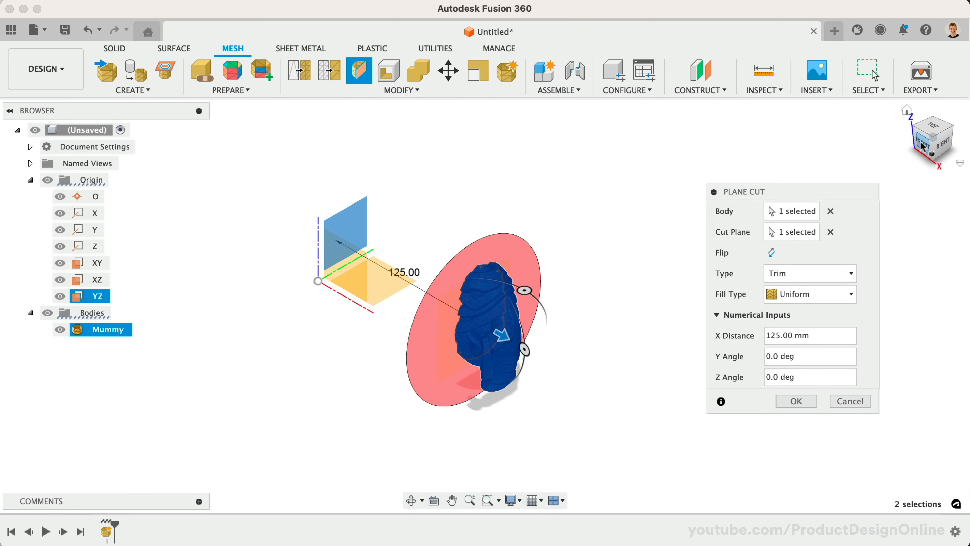